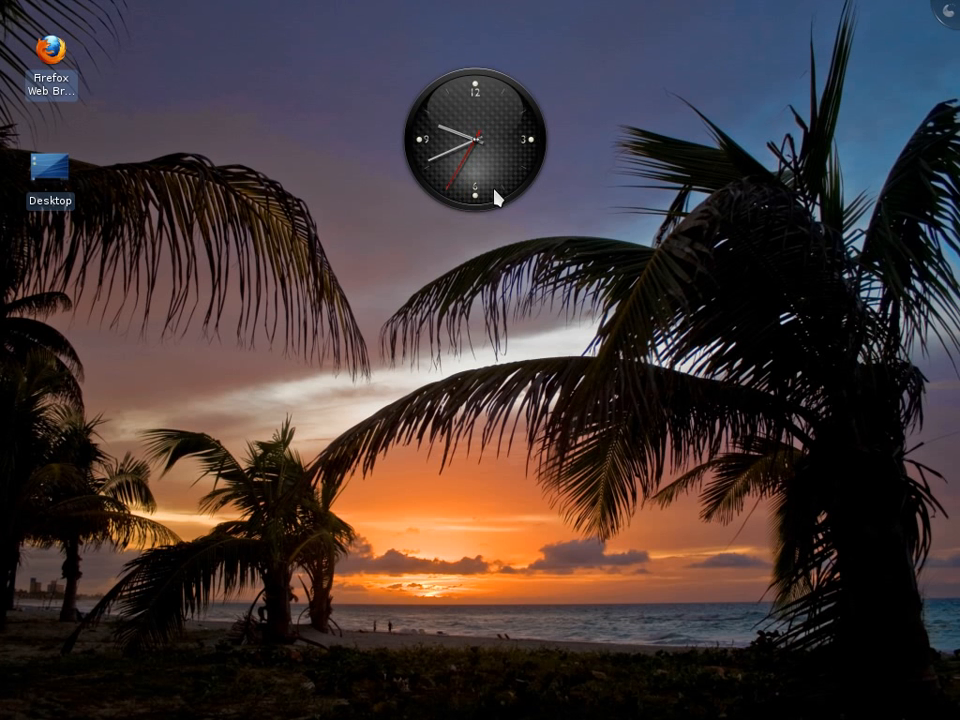
{"action": "mouse_move", "coordinate": [510, 396]}
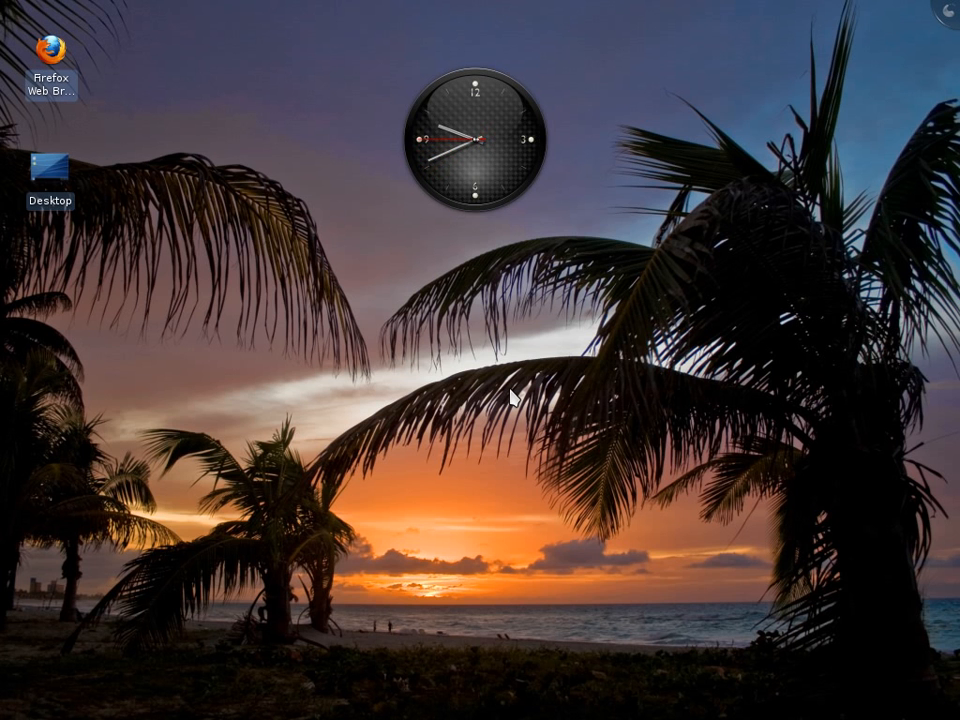
{"action": "mouse_move", "coordinate": [490, 130]}
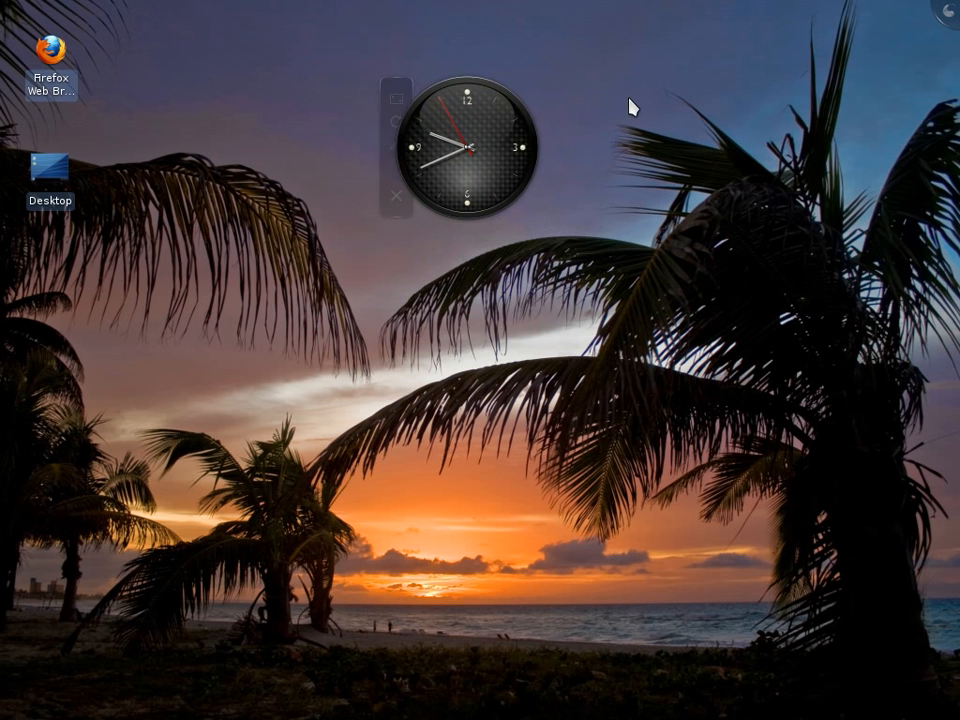
{"action": "mouse_move", "coordinate": [630, 108]}
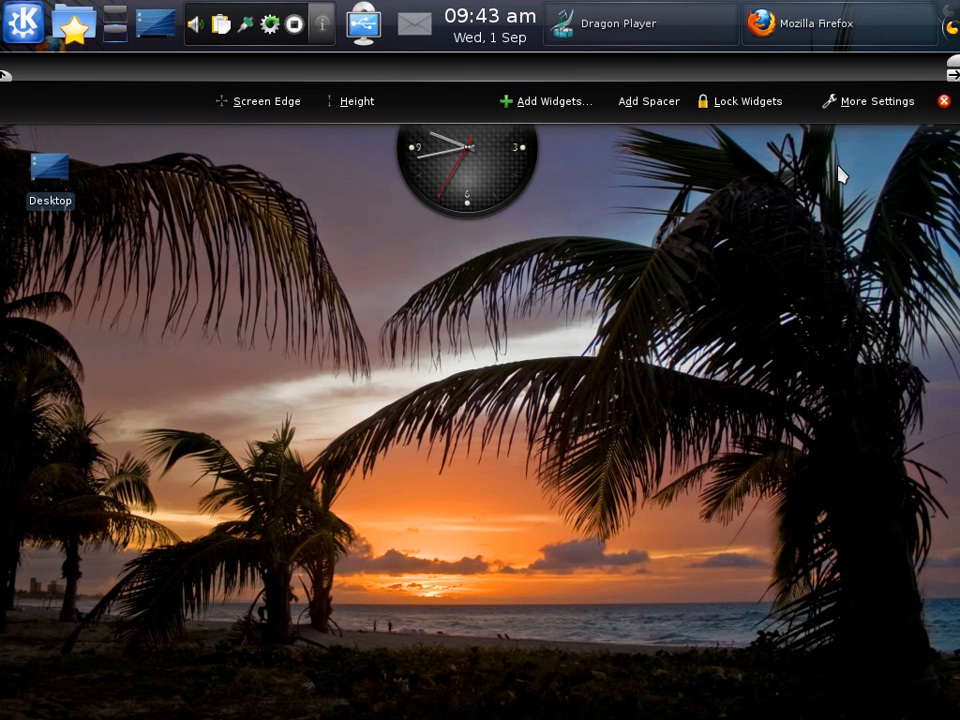
Review the panel's More Settings and the Add Widgets list, then close the widget browser.
{"action": "left_click", "coordinate": [868, 100]}
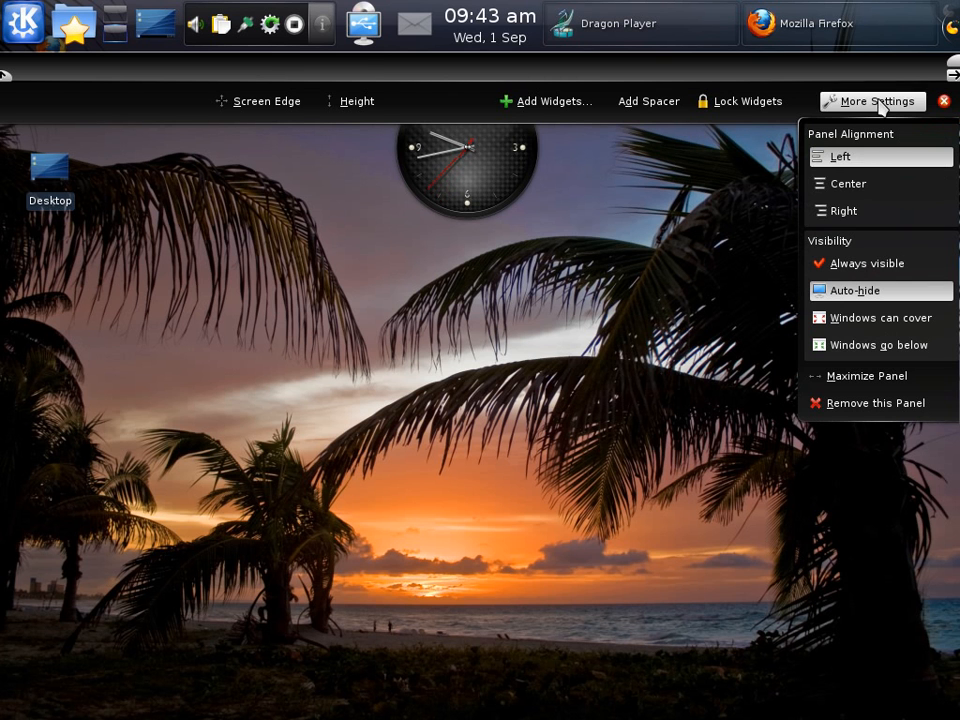
{"action": "mouse_move", "coordinate": [940, 238]}
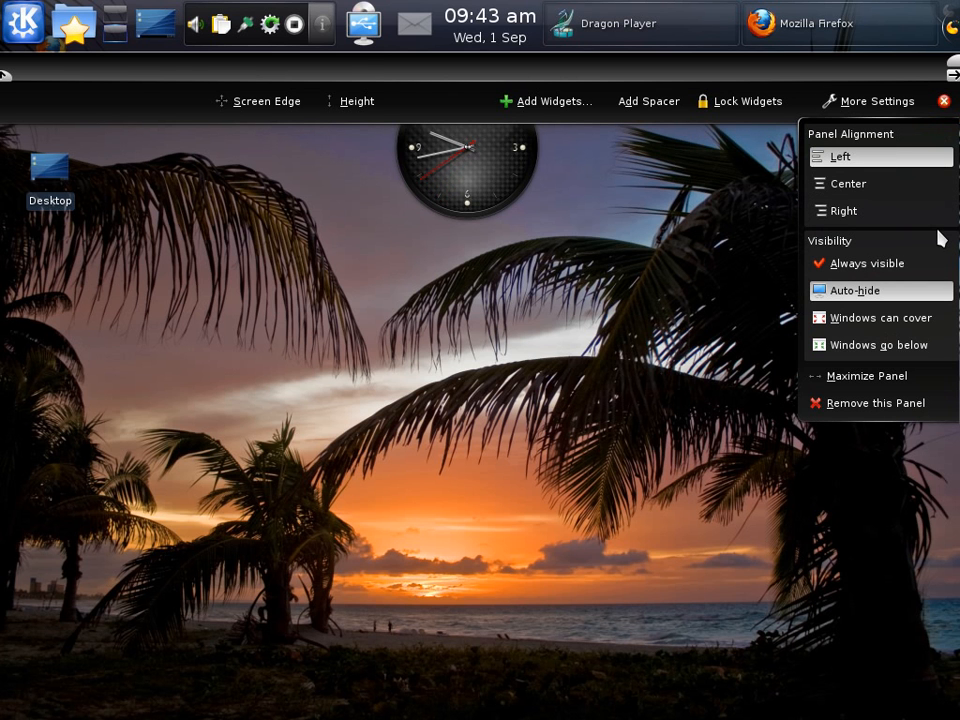
{"action": "mouse_move", "coordinate": [742, 100]}
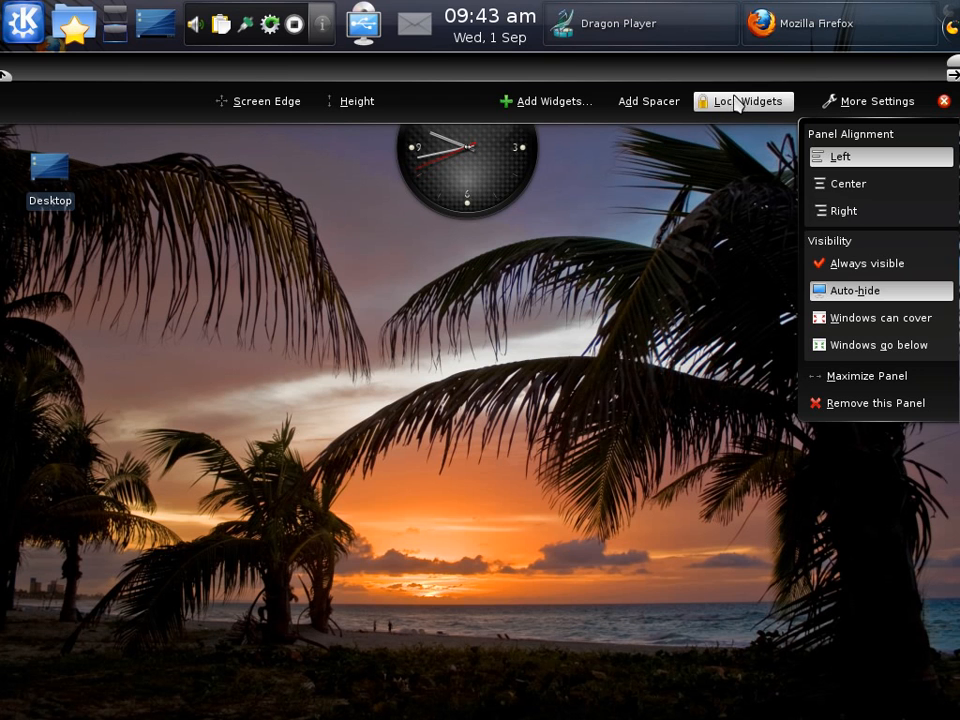
{"action": "left_click", "coordinate": [548, 100]}
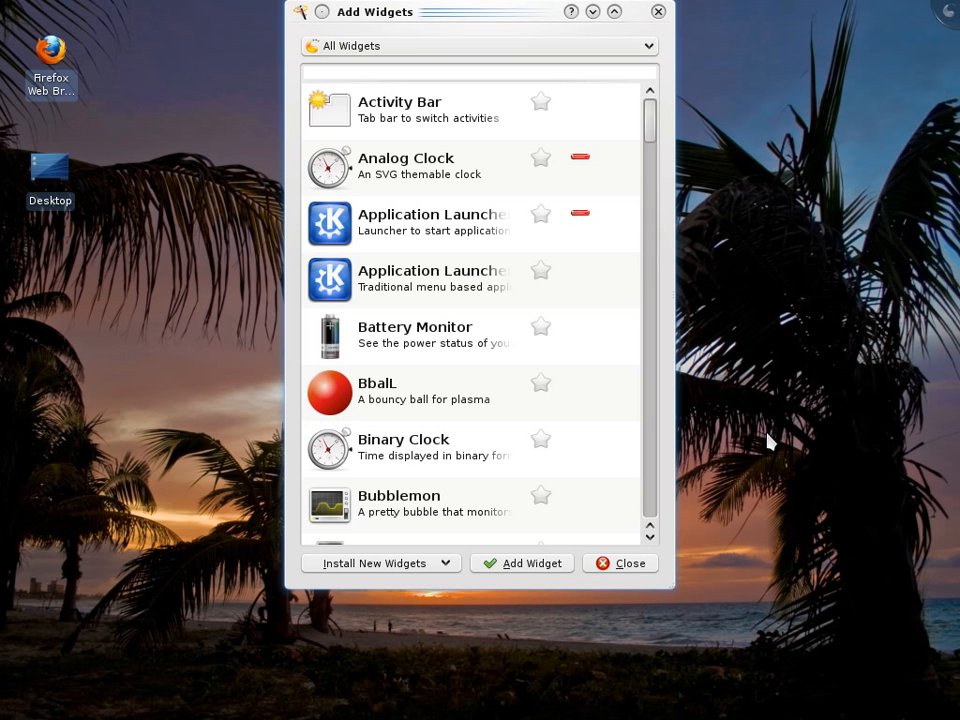
{"action": "mouse_move", "coordinate": [632, 564]}
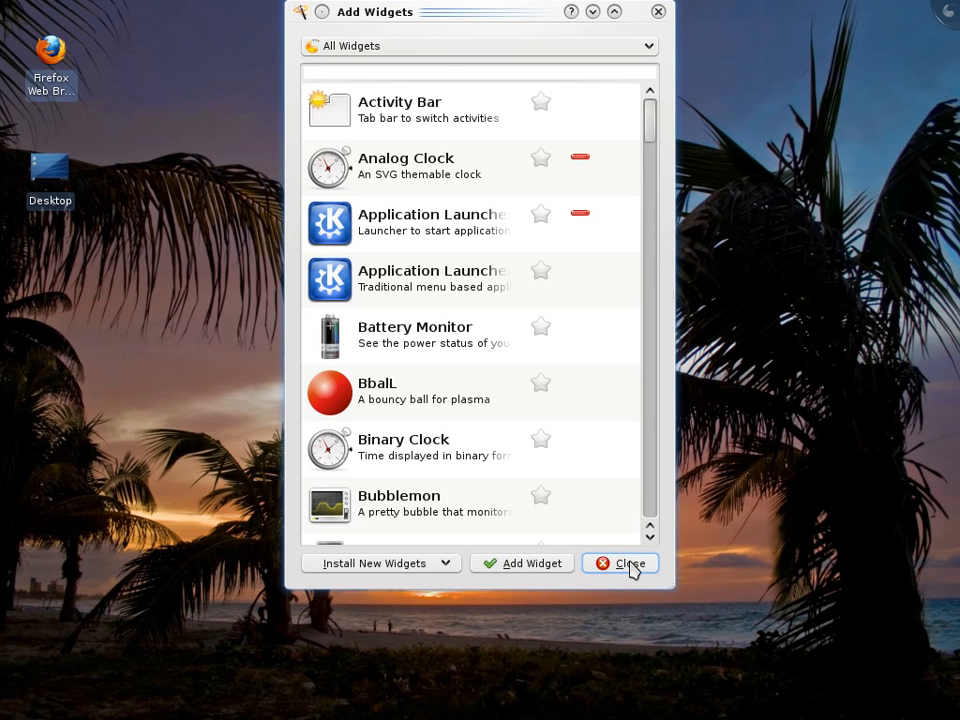
{"action": "left_click", "coordinate": [620, 564]}
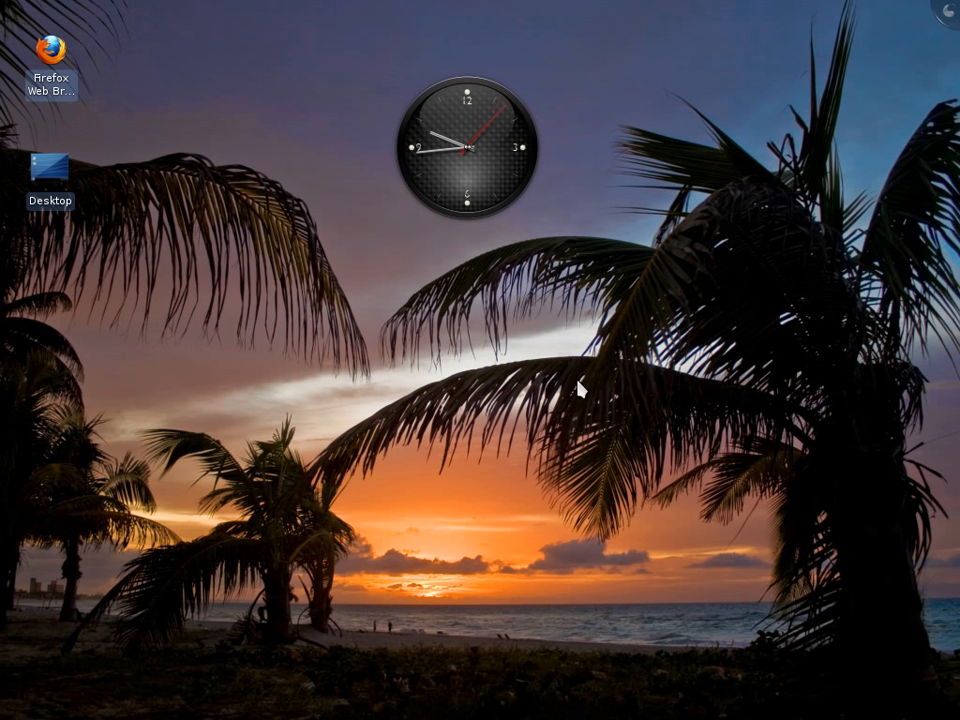
{"action": "mouse_move", "coordinate": [480, 592]}
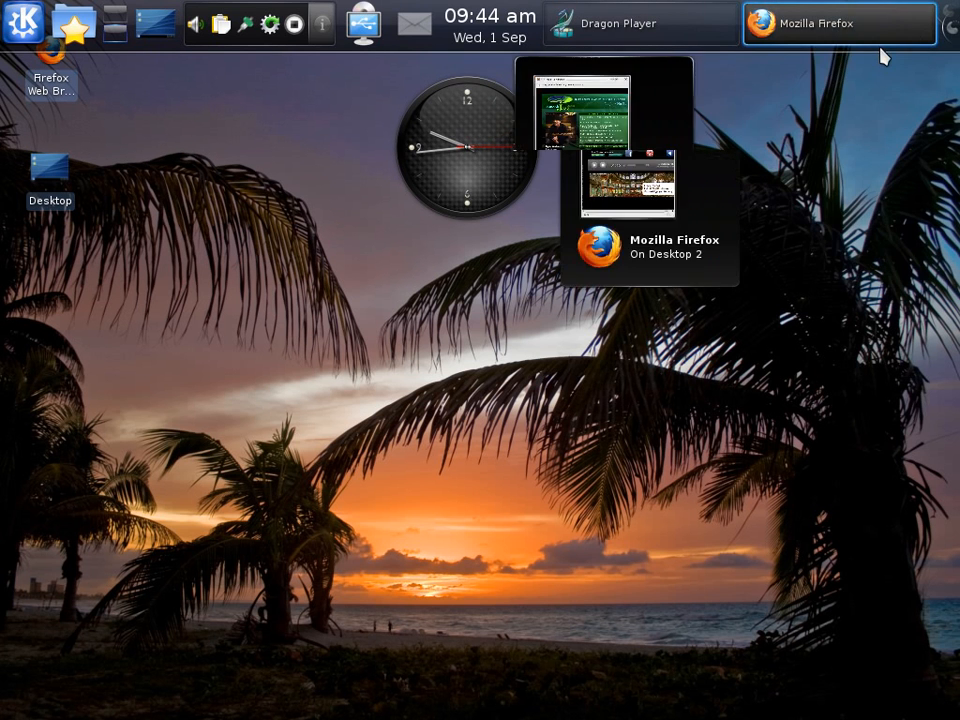
{"action": "mouse_move", "coordinate": [890, 56]}
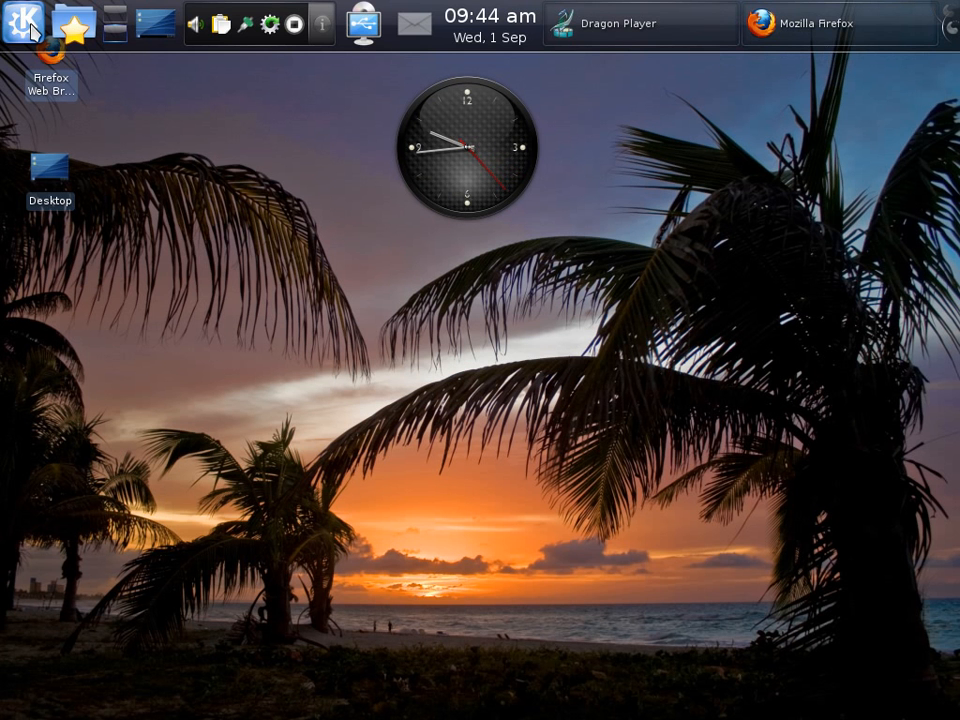
Browse the Kickoff launcher's Applications, Recently Used and Favourites tabs.
{"action": "left_click", "coordinate": [22, 24]}
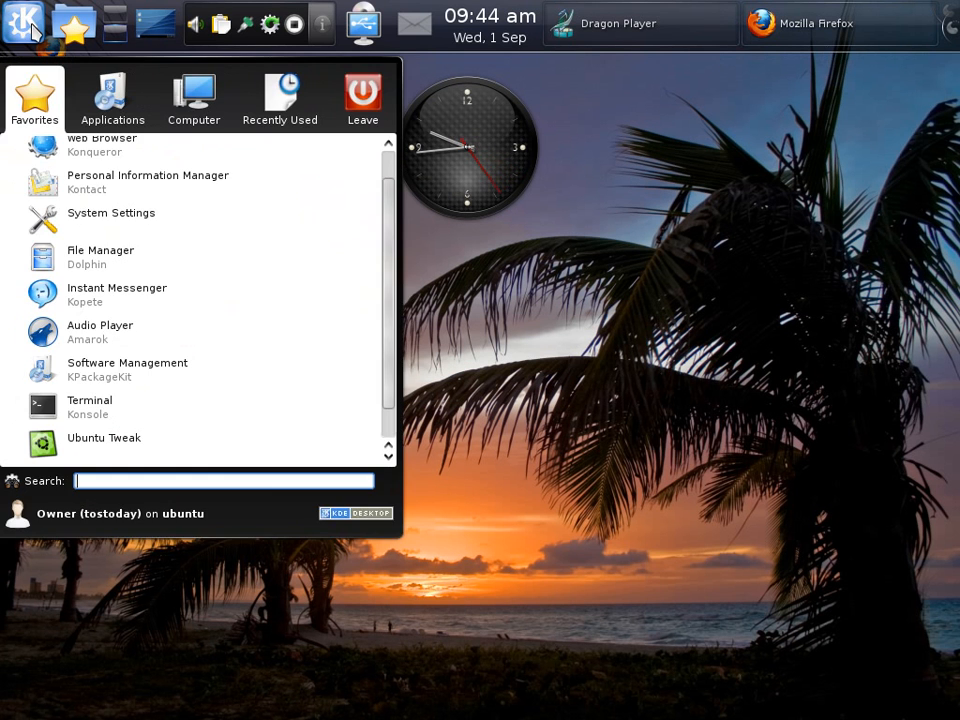
{"action": "left_click", "coordinate": [112, 98]}
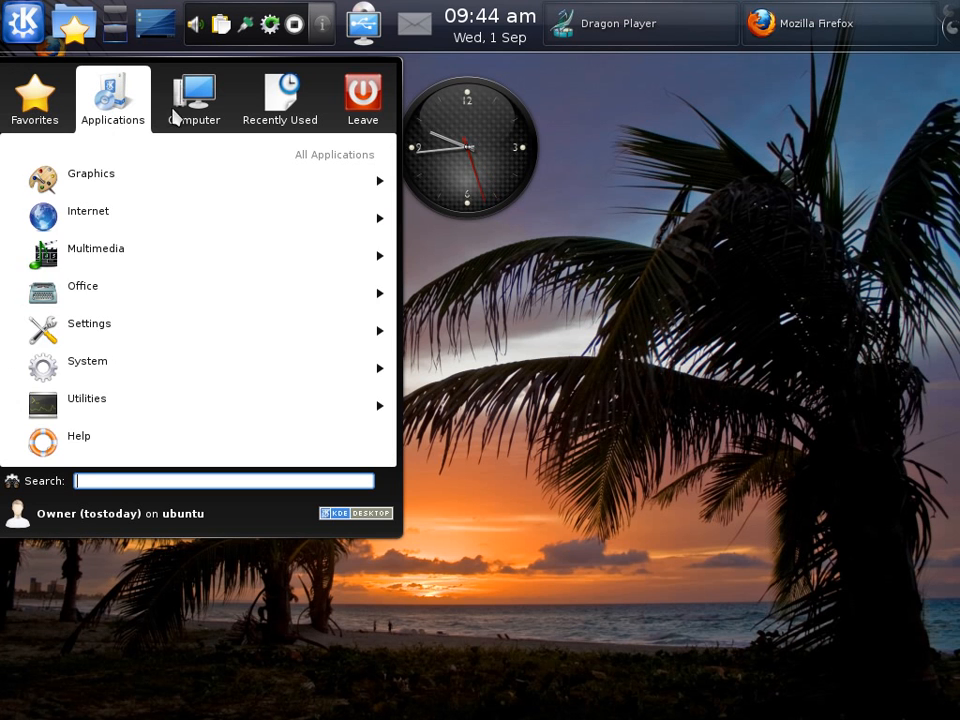
{"action": "left_click", "coordinate": [280, 98]}
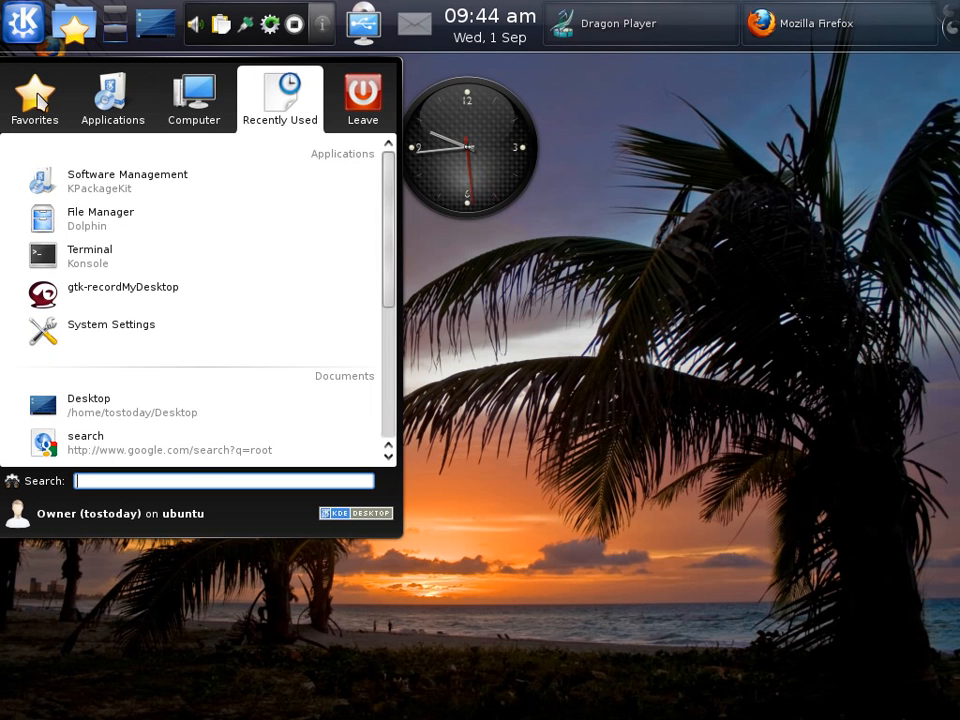
{"action": "left_click", "coordinate": [34, 98]}
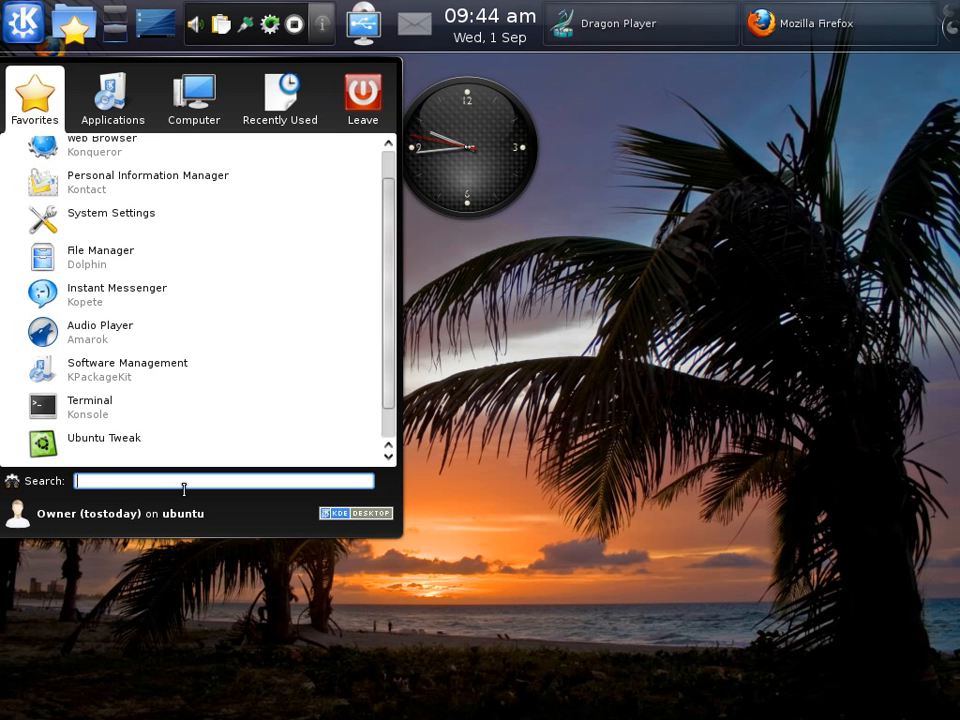
Search the launcher for 'software' to find Software Management.
{"action": "type", "text": "softwa"}
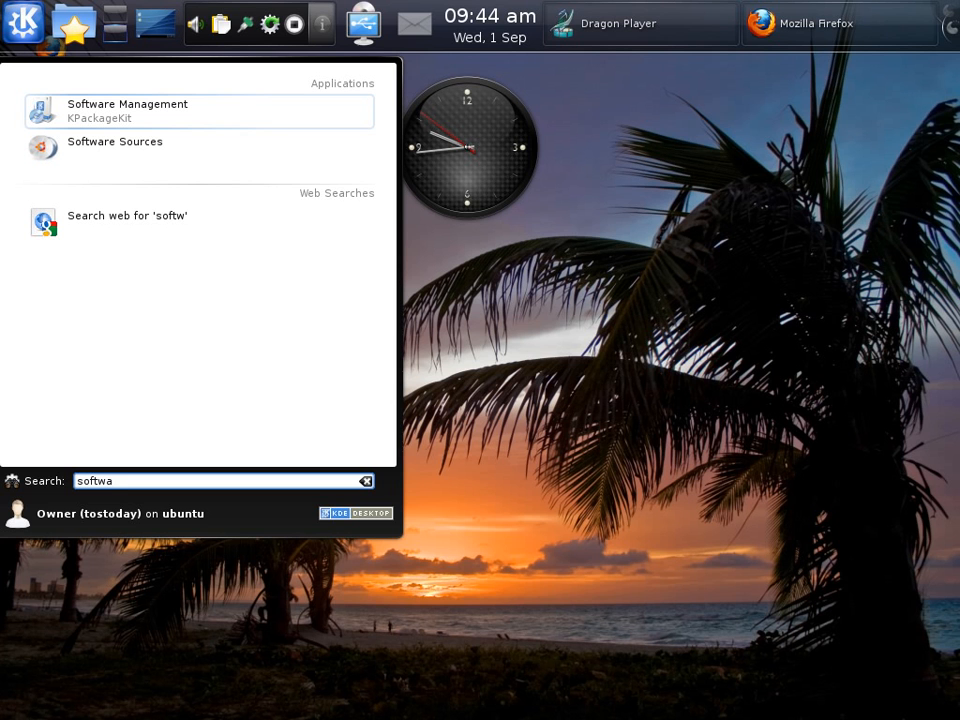
{"action": "type", "text": "re"}
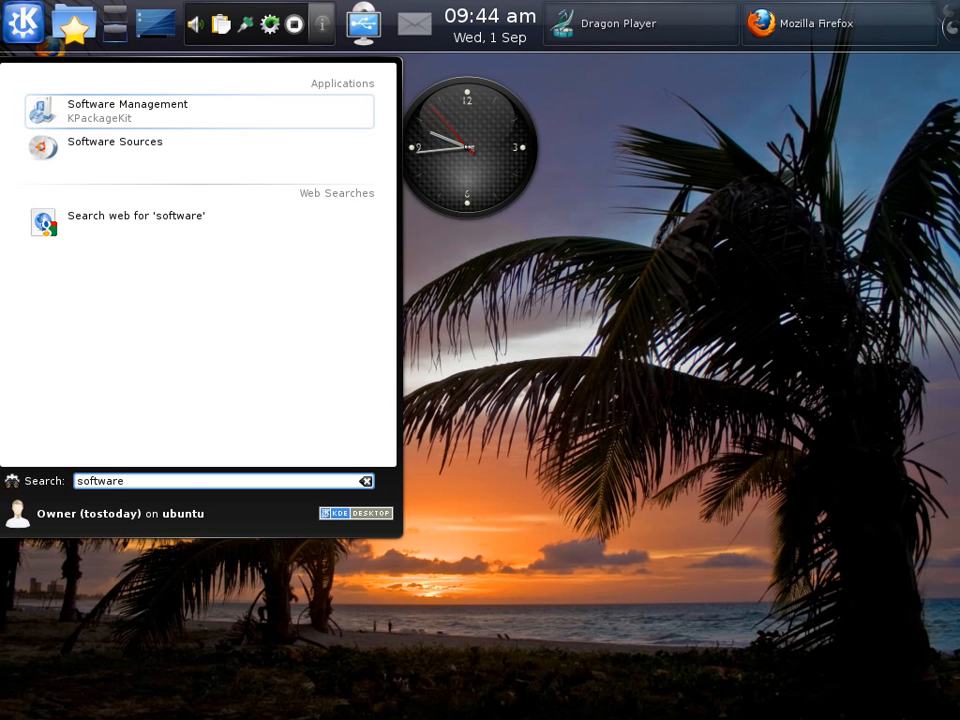
{"action": "mouse_move", "coordinate": [176, 220]}
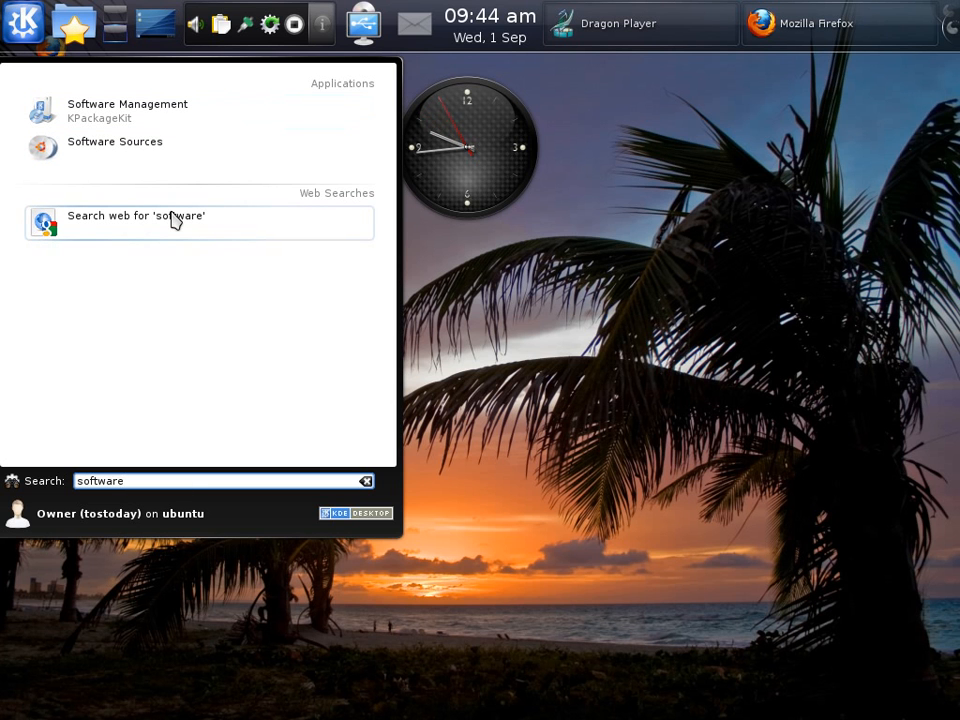
{"action": "mouse_move", "coordinate": [144, 148]}
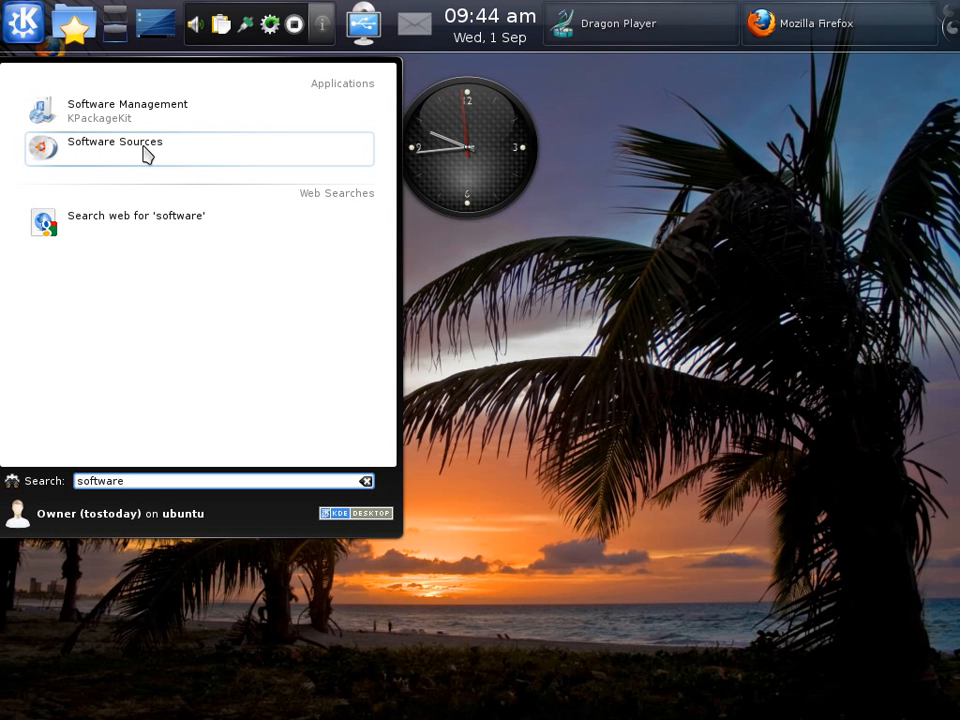
{"action": "mouse_move", "coordinate": [172, 112]}
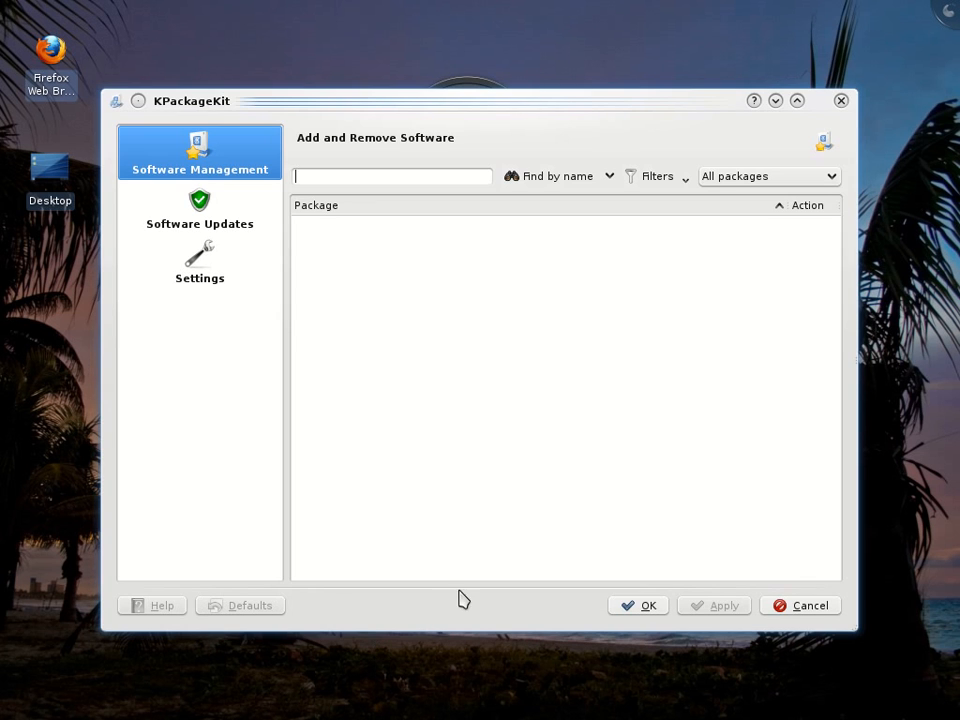
{"action": "left_click", "coordinate": [392, 176]}
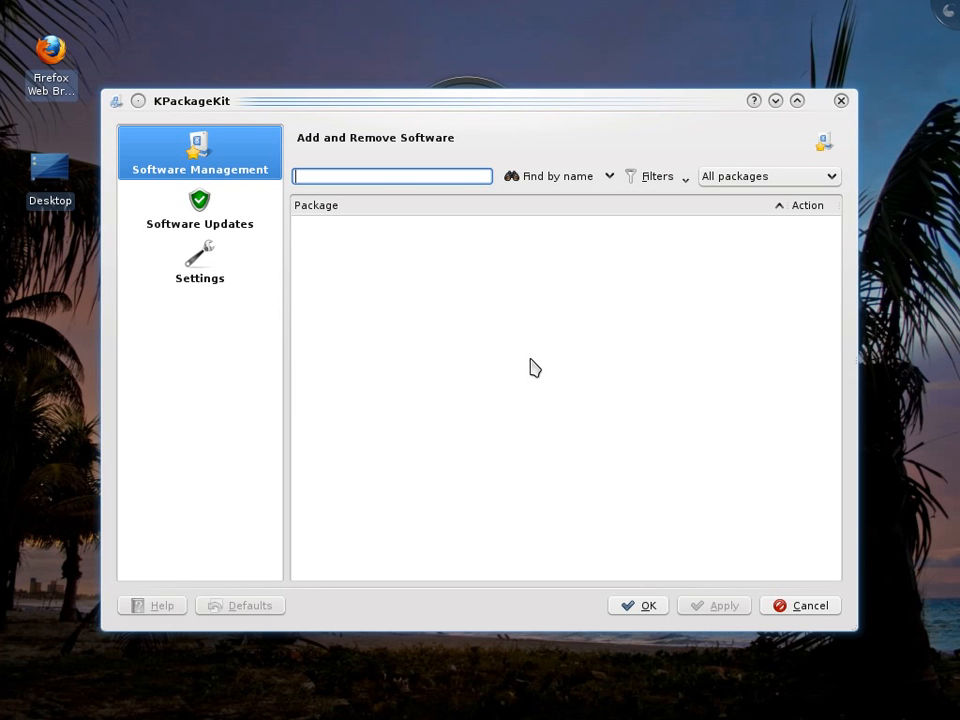
{"action": "mouse_move", "coordinate": [574, 362]}
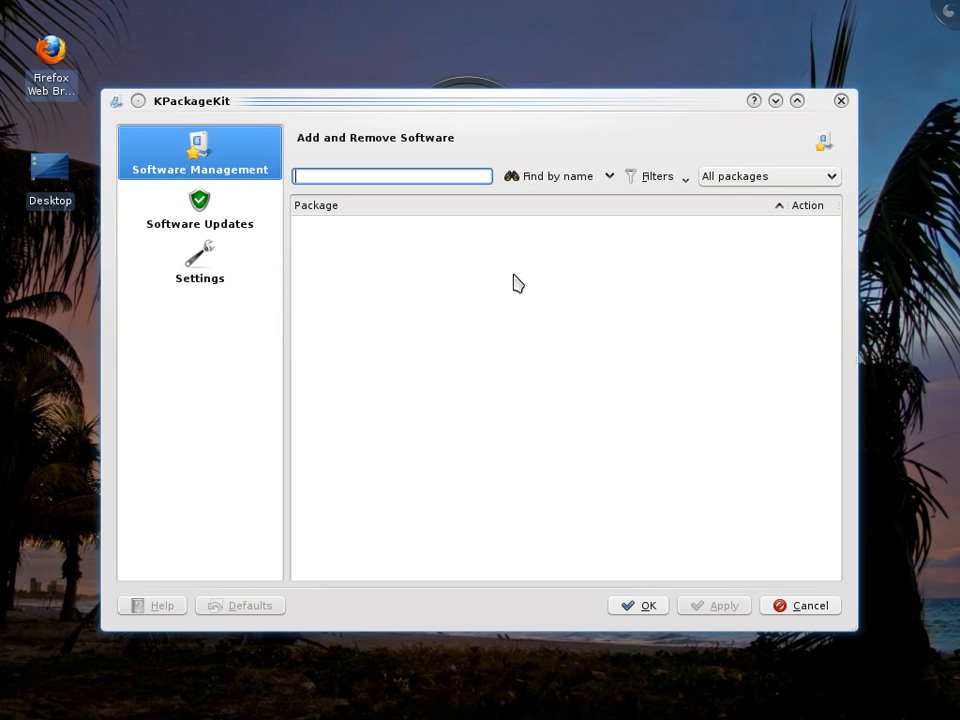
{"action": "mouse_move", "coordinate": [520, 402]}
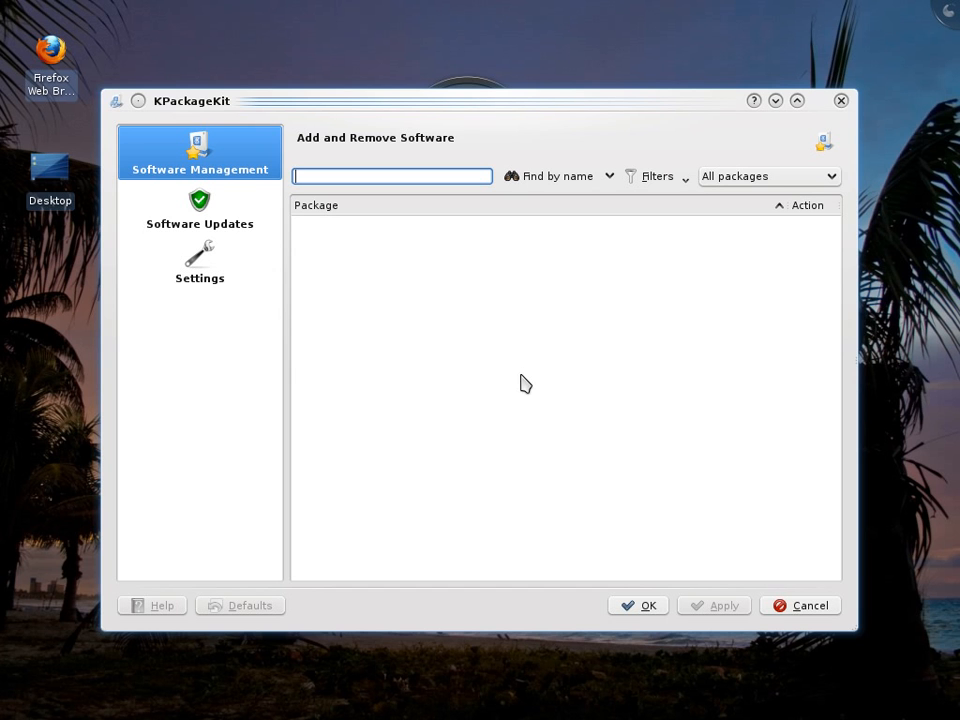
{"action": "mouse_move", "coordinate": [548, 374]}
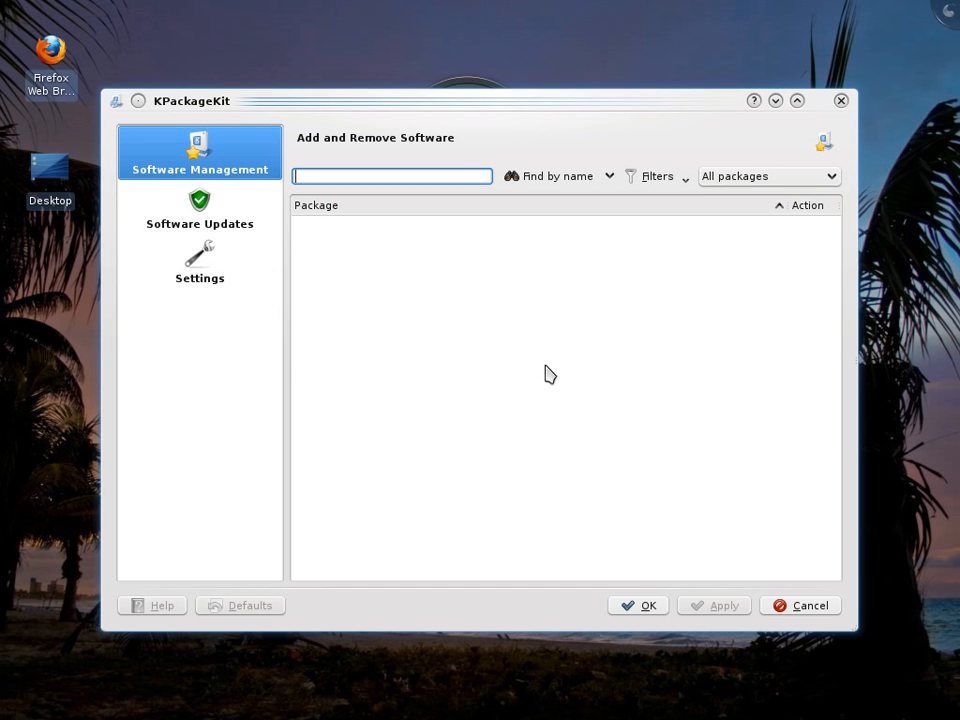
{"action": "mouse_move", "coordinate": [524, 516]}
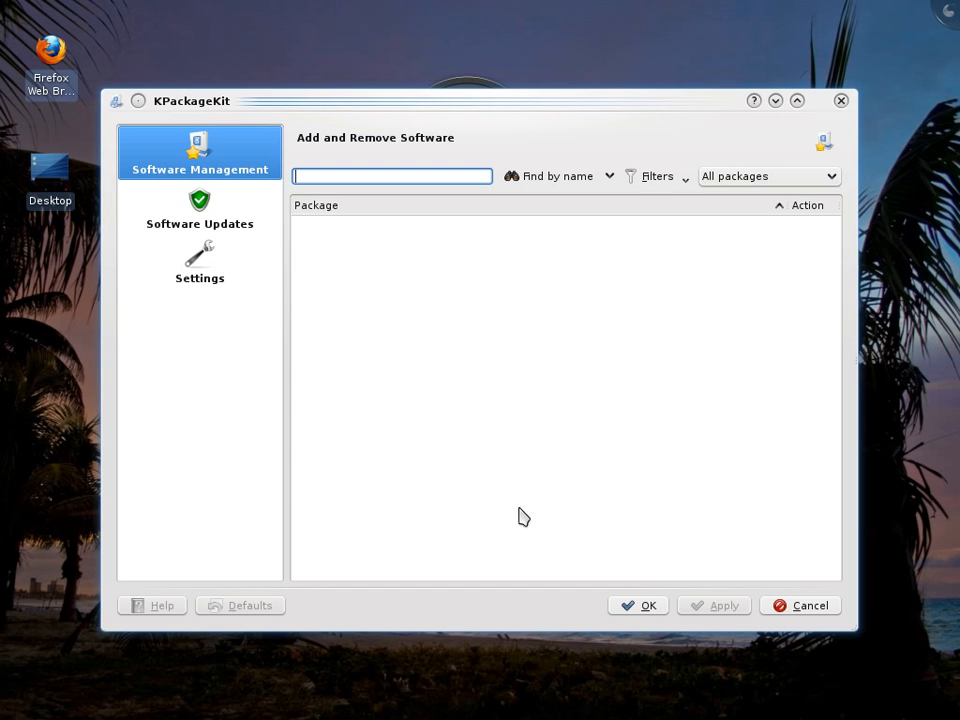
{"action": "mouse_move", "coordinate": [376, 350]}
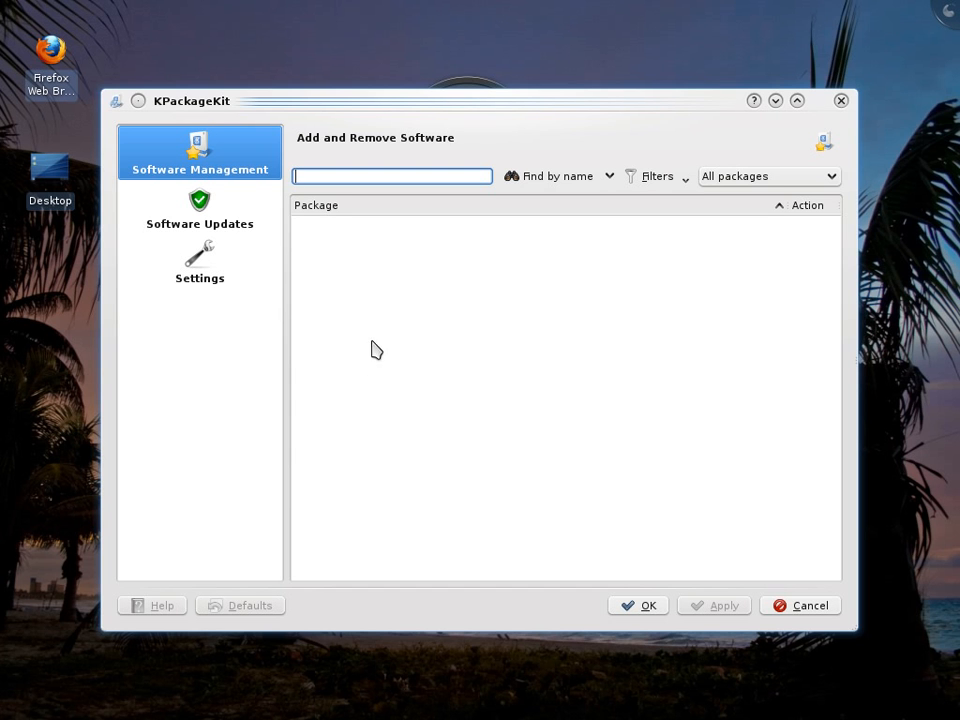
{"action": "mouse_move", "coordinate": [358, 612]}
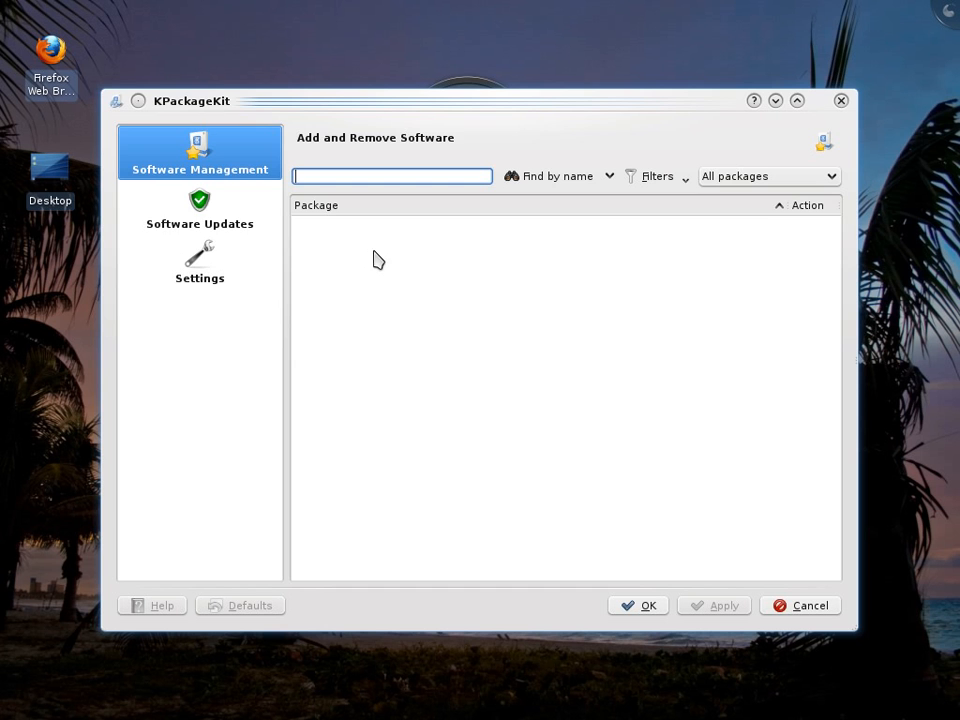
{"action": "mouse_move", "coordinate": [224, 218]}
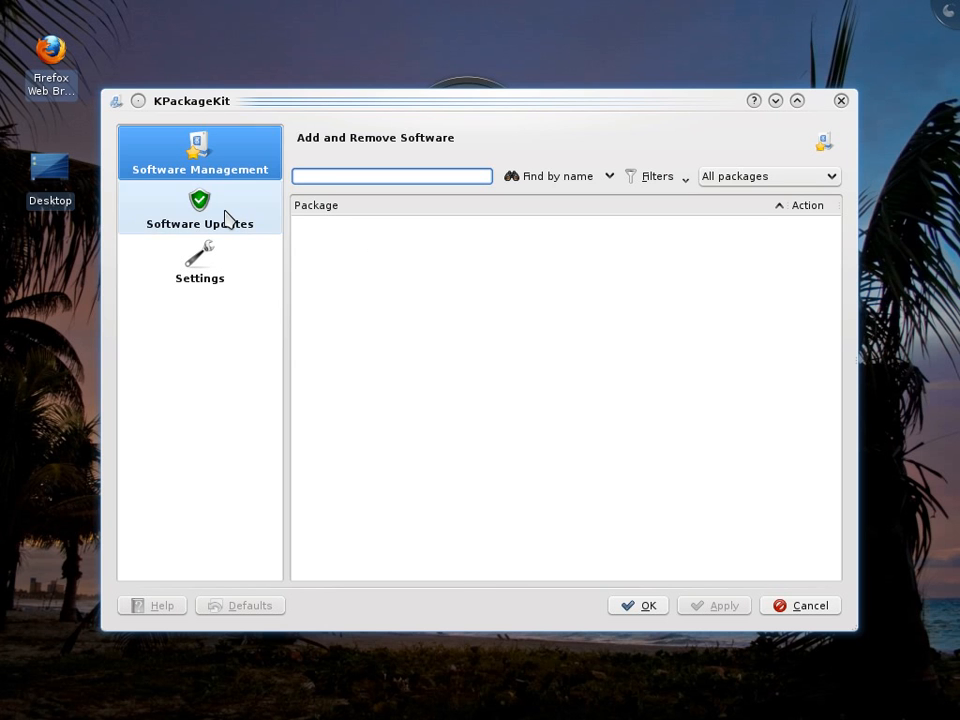
Let the Software Updates check find 4 bug fix updates, then switch to the Settings page.
{"action": "left_click", "coordinate": [200, 208]}
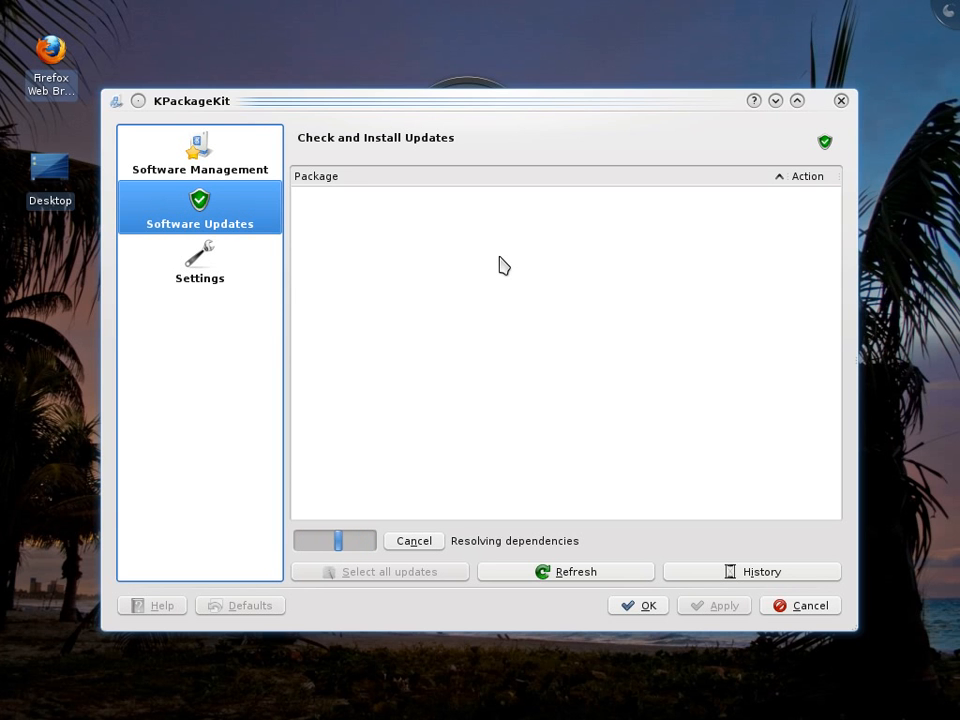
{"action": "mouse_move", "coordinate": [560, 456]}
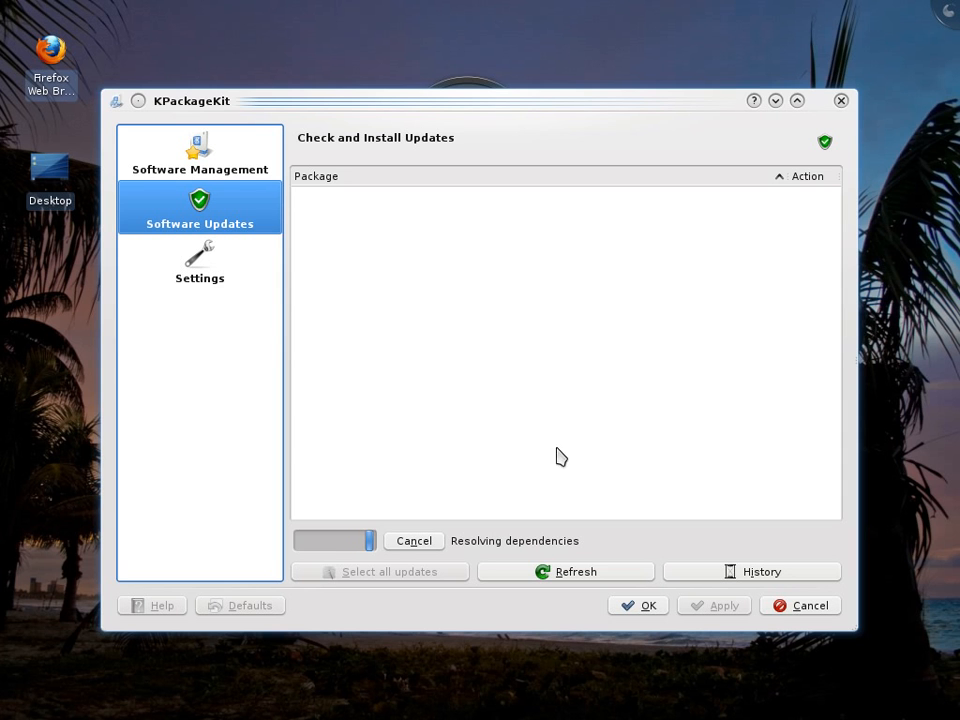
{"action": "mouse_move", "coordinate": [504, 328]}
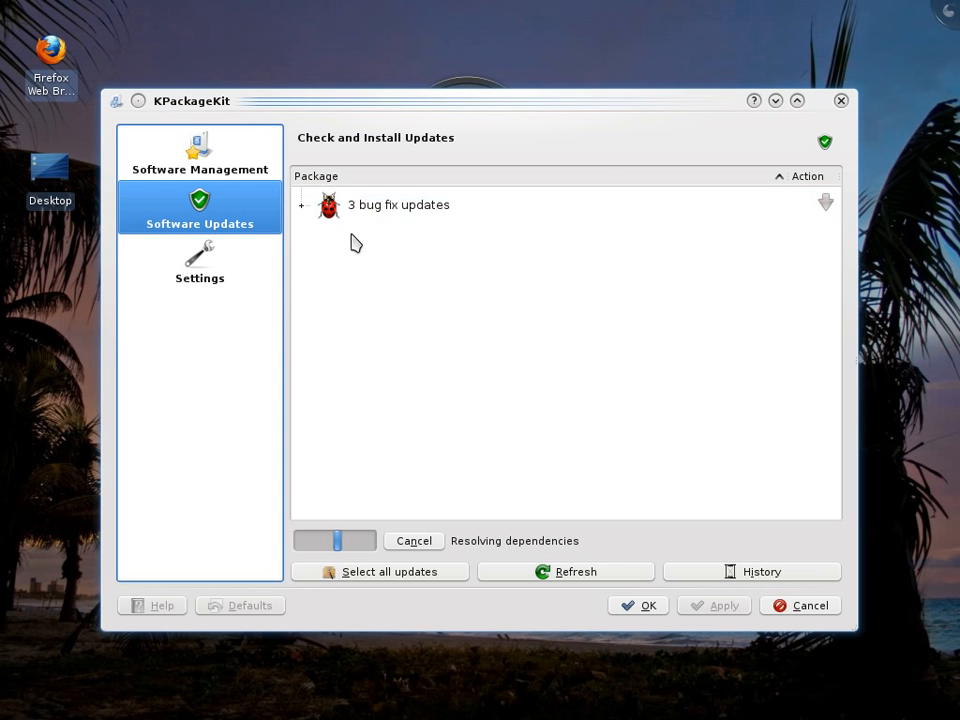
{"action": "left_click", "coordinate": [300, 204]}
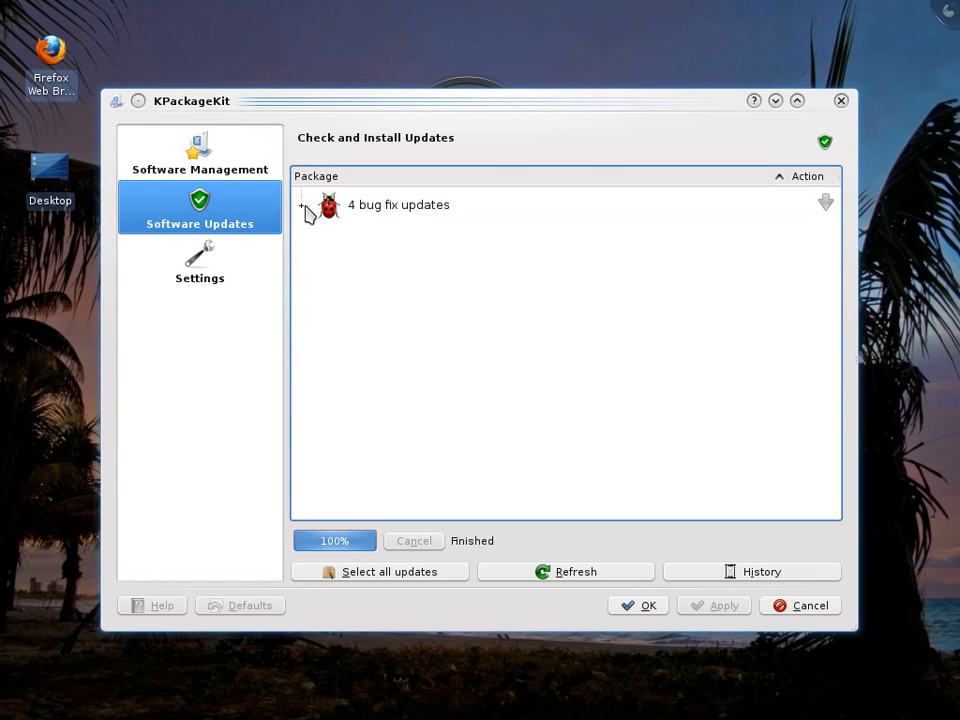
{"action": "left_click", "coordinate": [200, 262]}
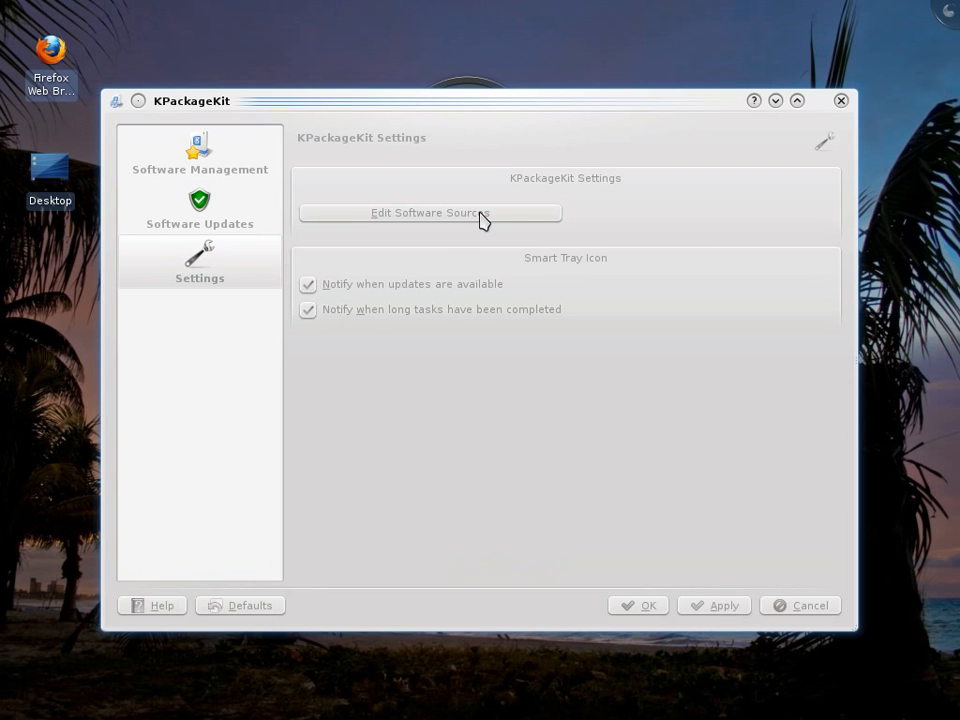
Cancel the Edit Software Sources password prompt, revisit Add and Remove Software, and close KPackageKit.
{"action": "left_click", "coordinate": [428, 212]}
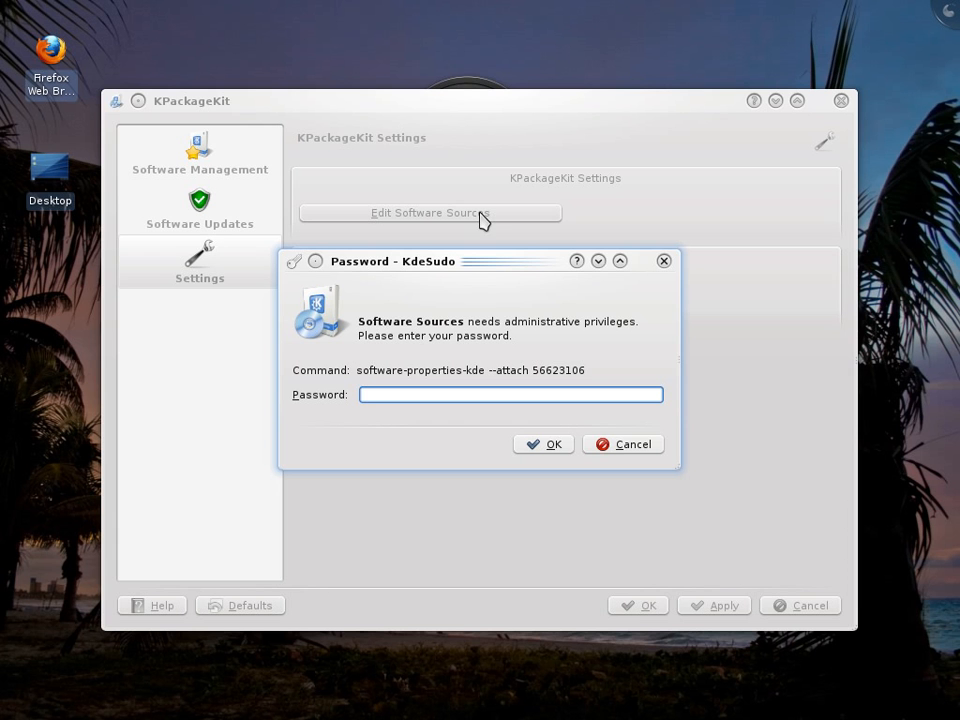
{"action": "mouse_move", "coordinate": [660, 388]}
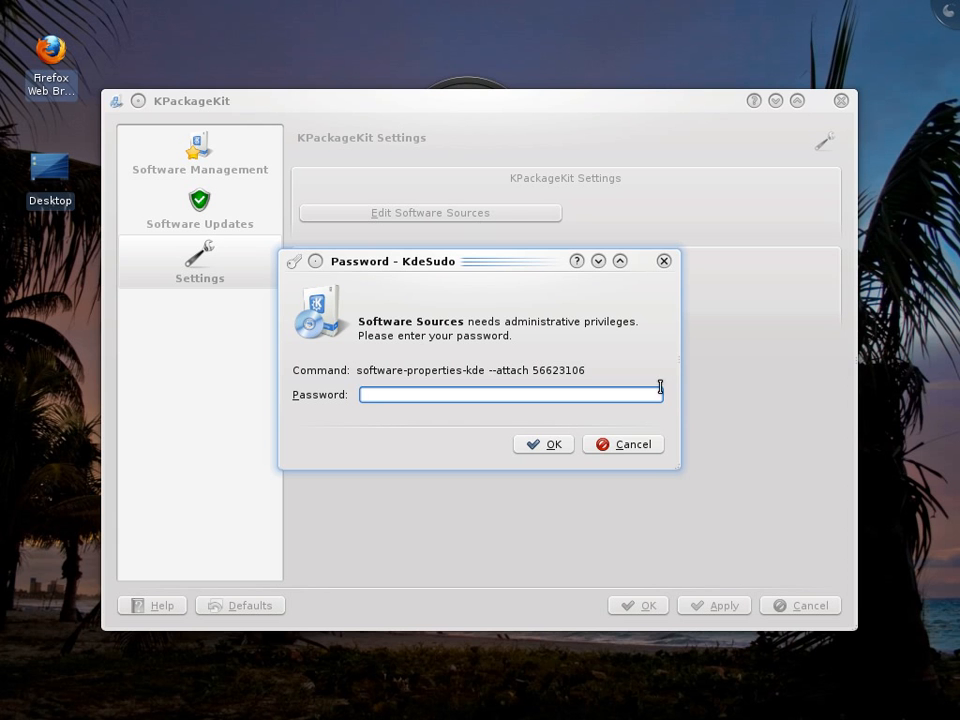
{"action": "left_click", "coordinate": [622, 444]}
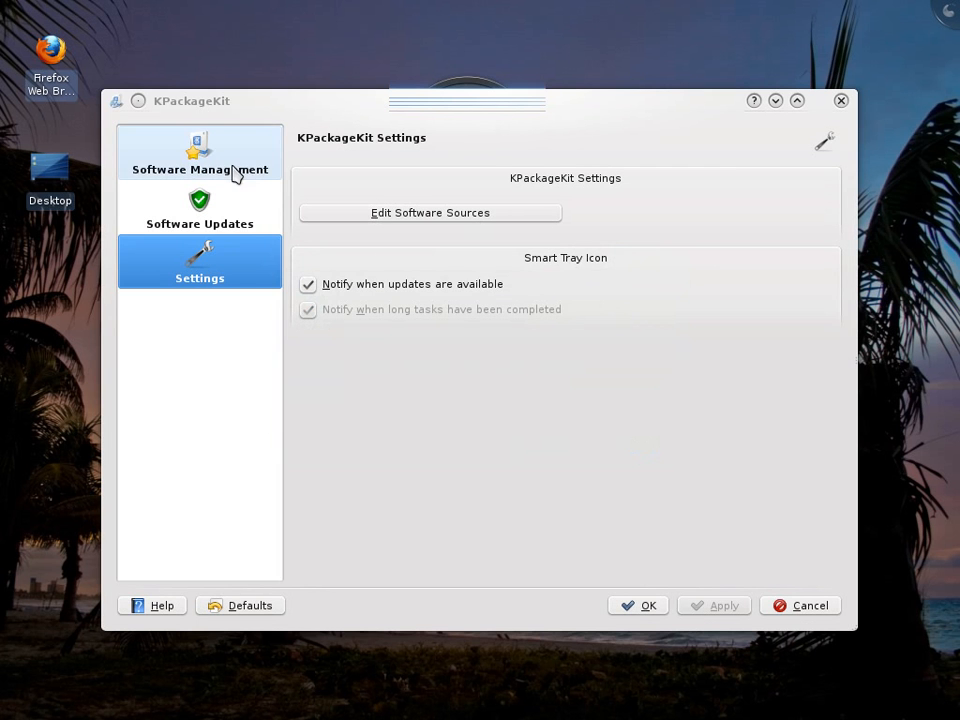
{"action": "left_click", "coordinate": [200, 156]}
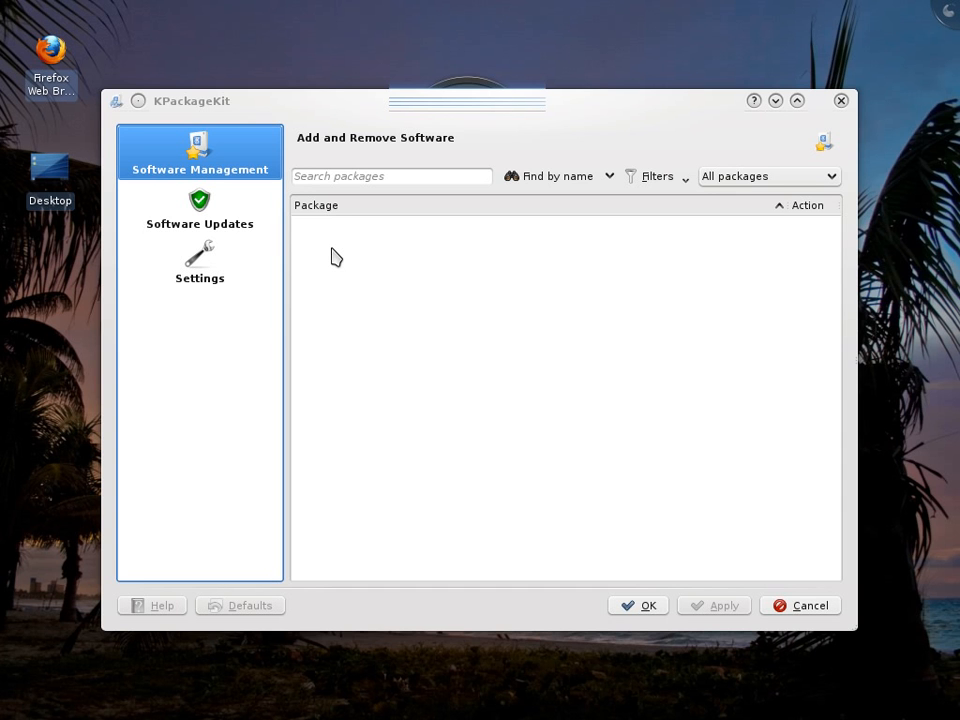
{"action": "mouse_move", "coordinate": [380, 272]}
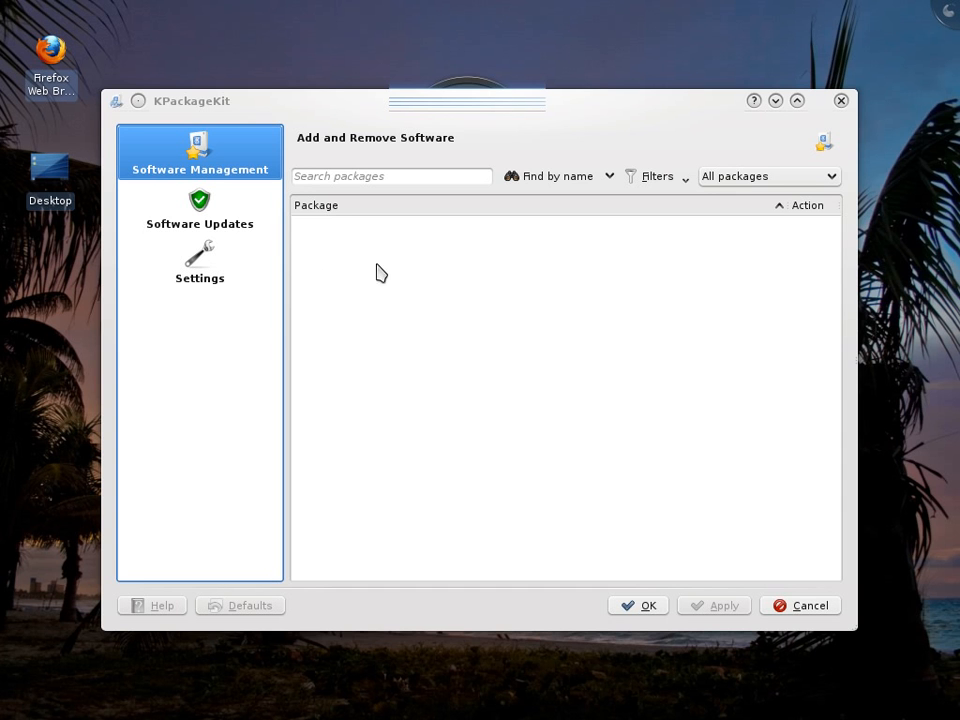
{"action": "left_click", "coordinate": [800, 604]}
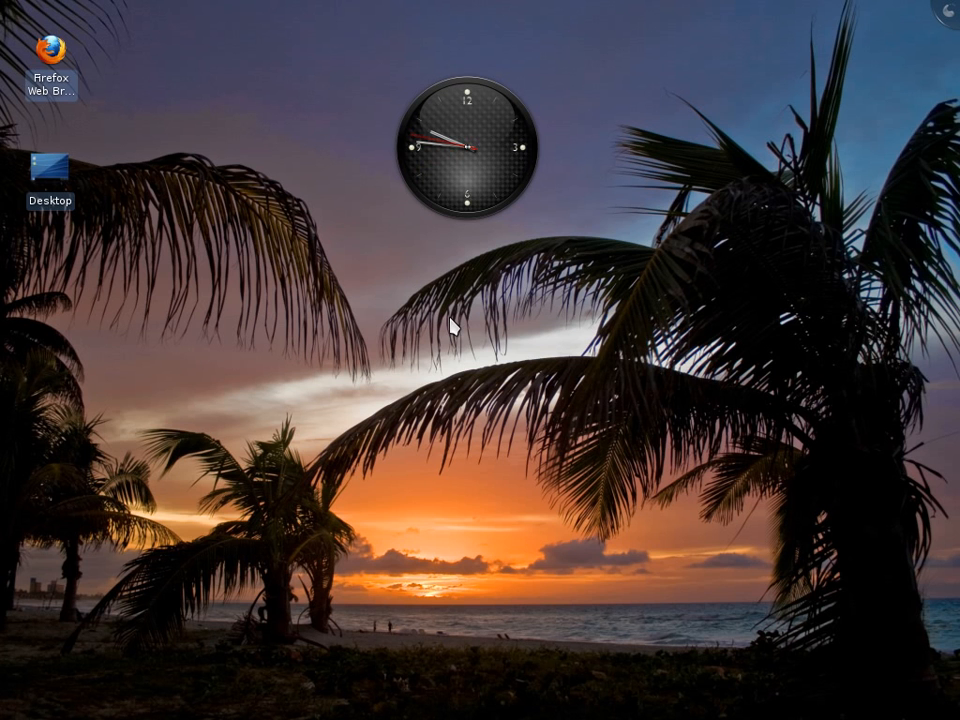
{"action": "mouse_move", "coordinate": [532, 364]}
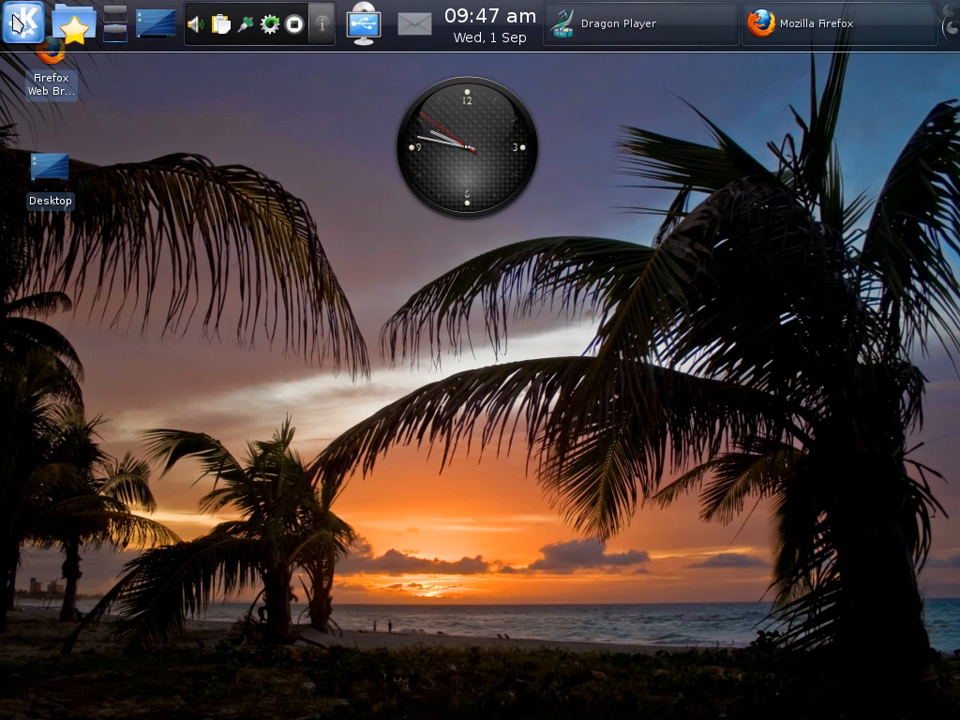
{"action": "left_click", "coordinate": [22, 24]}
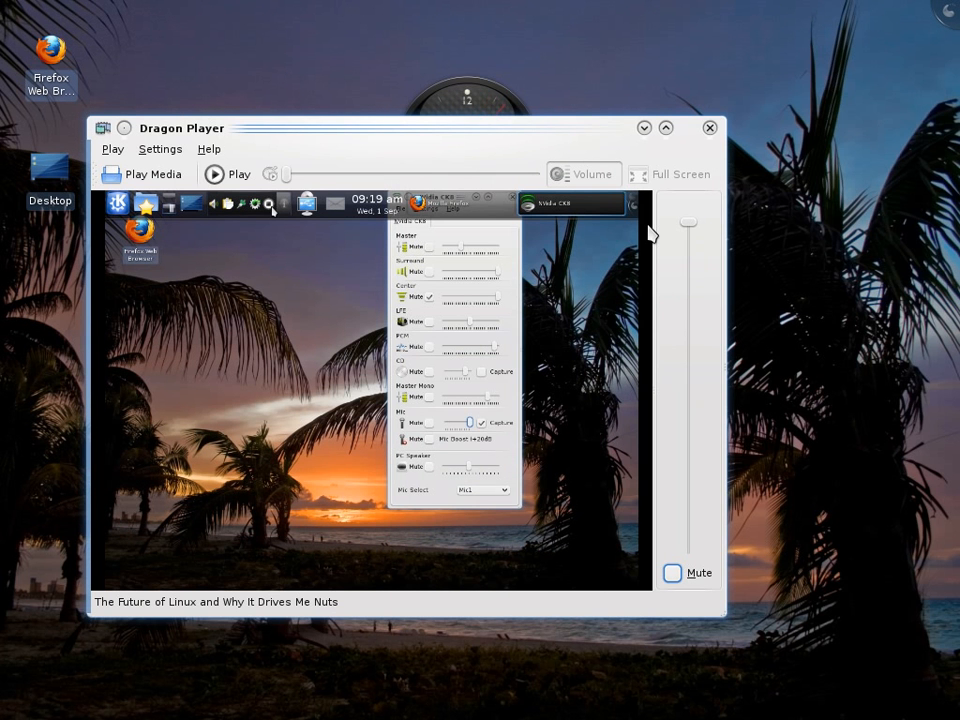
{"action": "mouse_move", "coordinate": [544, 152]}
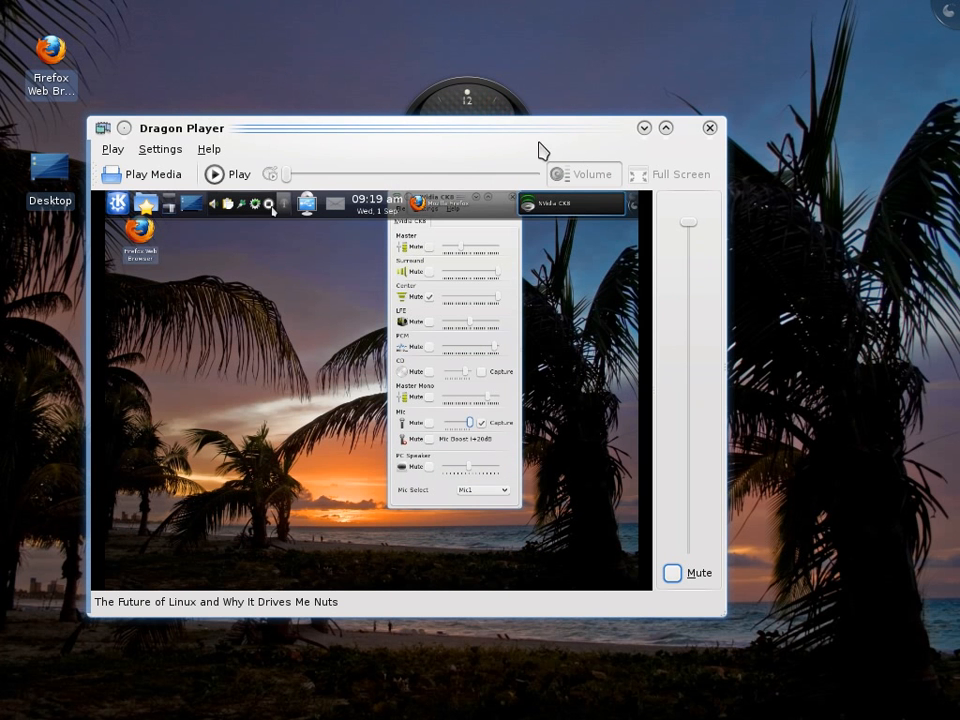
{"action": "mouse_move", "coordinate": [160, 148]}
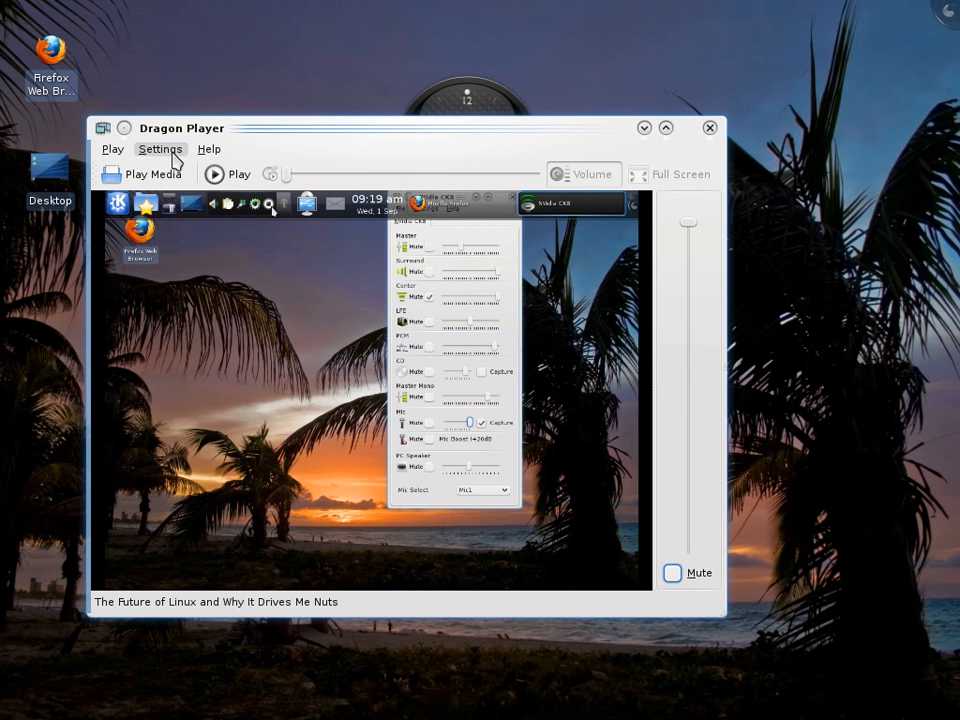
{"action": "mouse_move", "coordinate": [370, 168]}
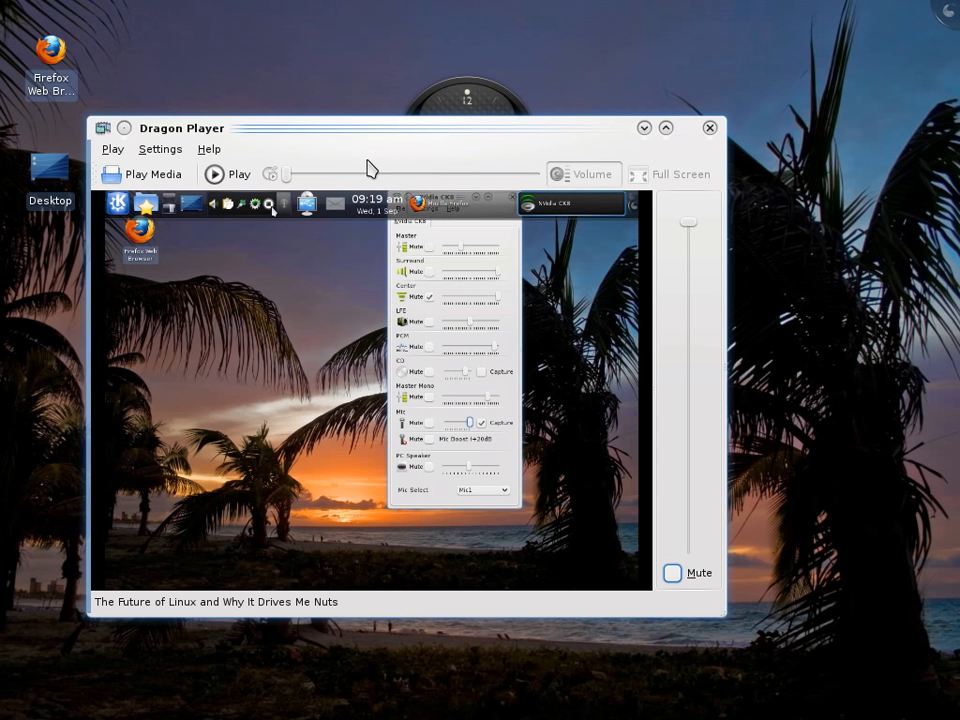
{"action": "mouse_move", "coordinate": [624, 178]}
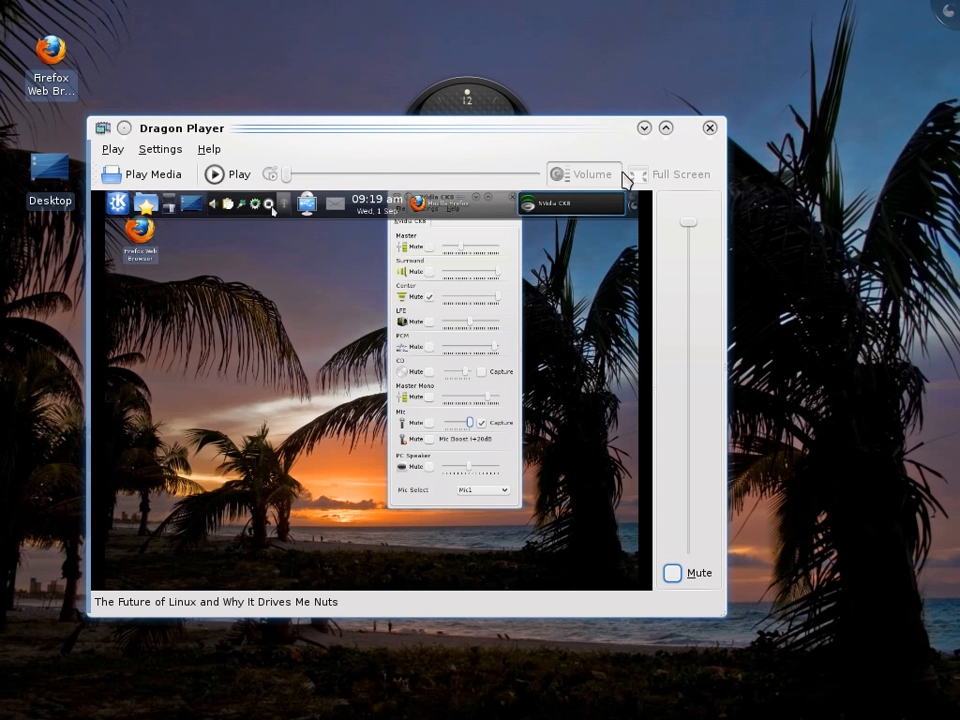
Close Dragon Player with the paused Linux video, leaving the bare desktop.
{"action": "left_click", "coordinate": [708, 128]}
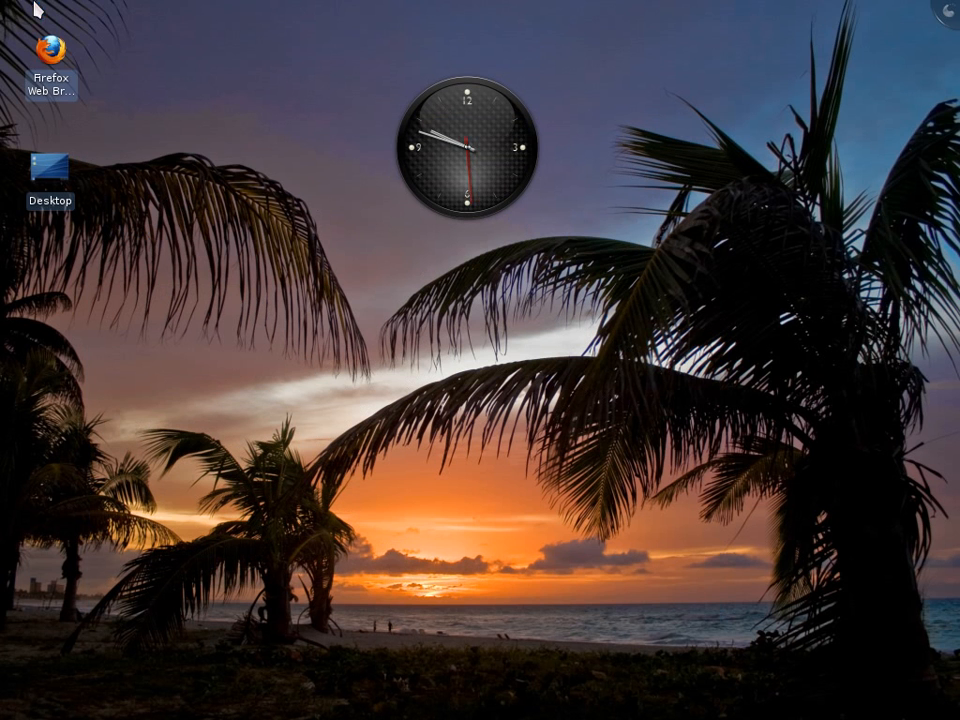
{"action": "mouse_move", "coordinate": [22, 22]}
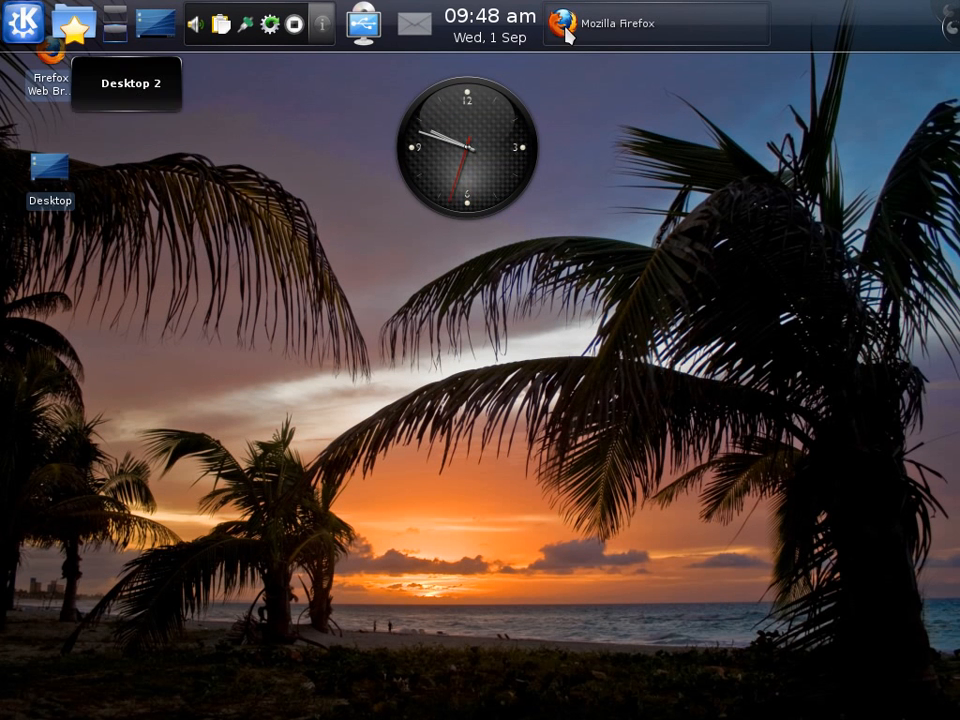
Look through the Kickoff launcher and restore the Firefox window from the taskbar.
{"action": "left_click", "coordinate": [22, 24]}
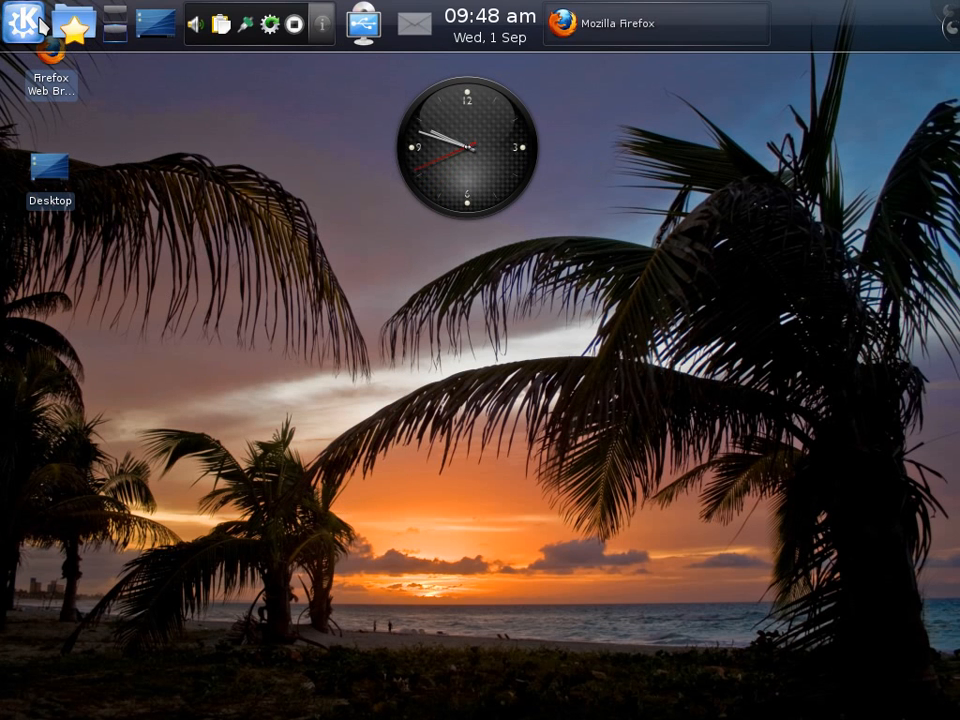
{"action": "mouse_move", "coordinate": [22, 24]}
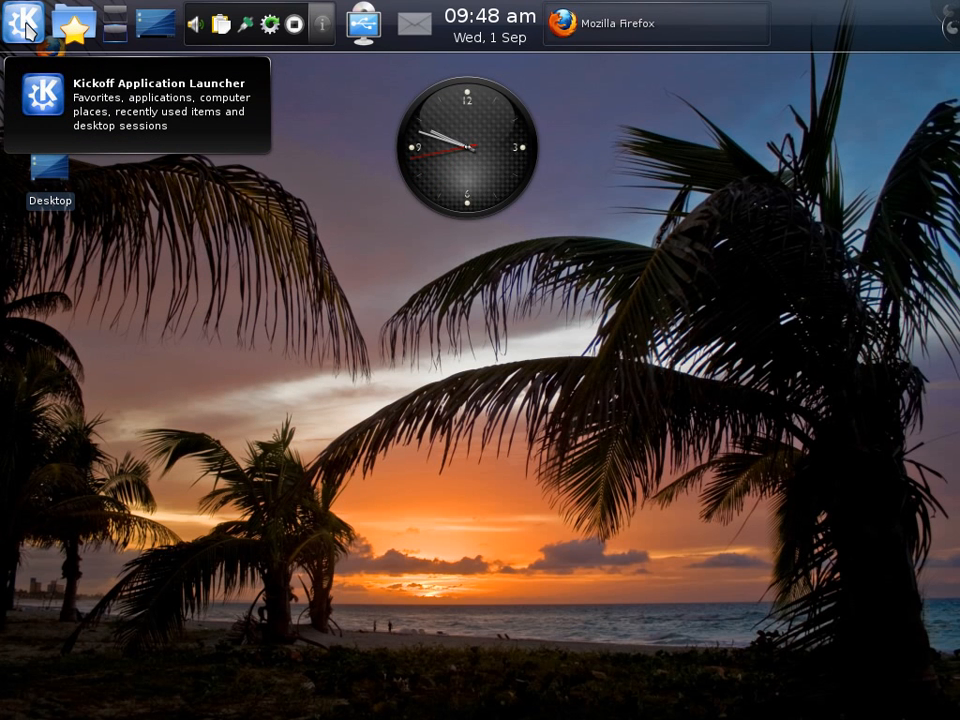
{"action": "left_click", "coordinate": [656, 24]}
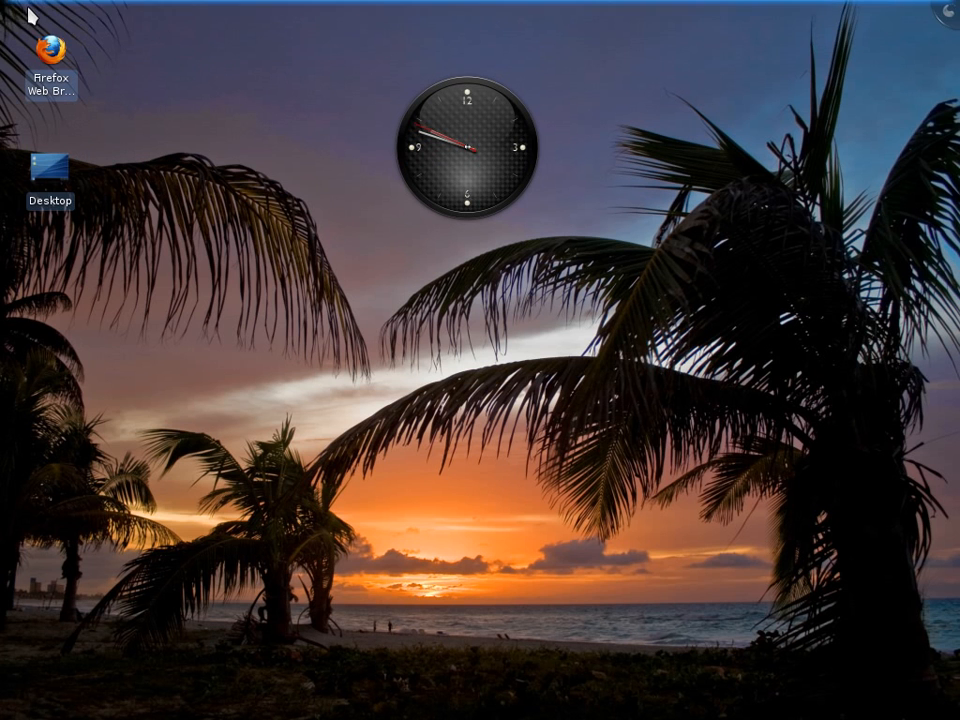
{"action": "left_click", "coordinate": [22, 24]}
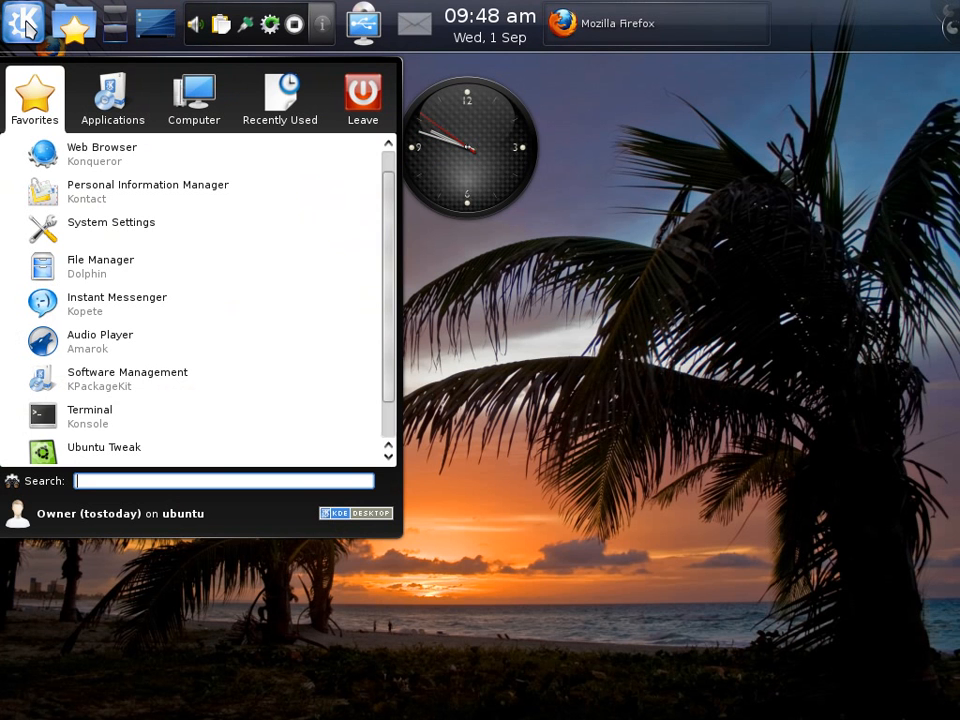
{"action": "mouse_move", "coordinate": [148, 98]}
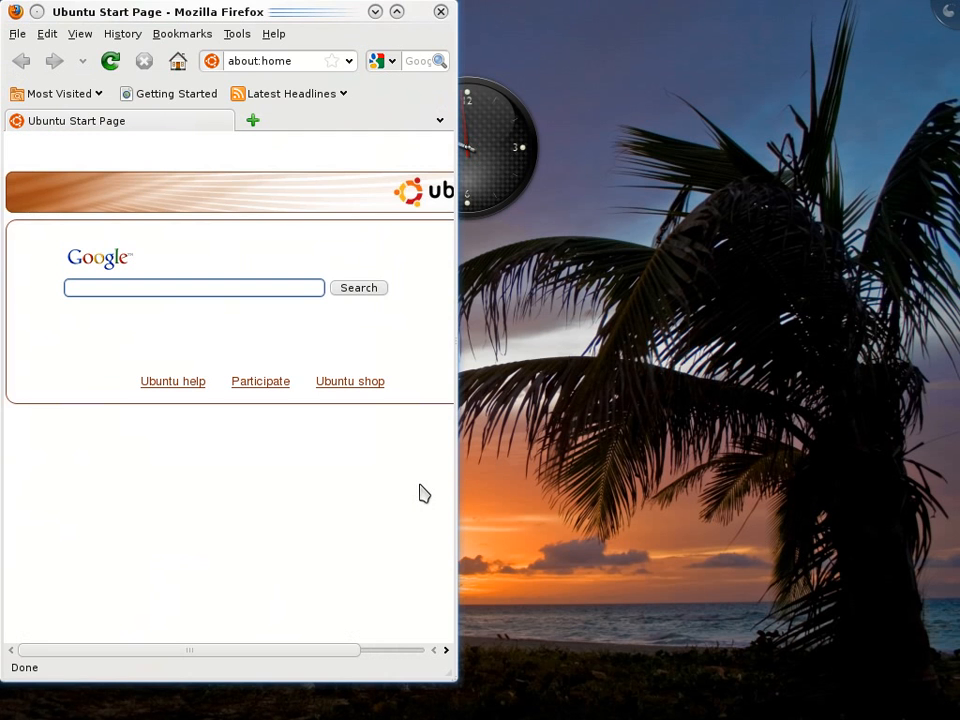
Maximise Firefox, search Google for 'ubuntu' and show the News results, then reopen Add and Remove Software.
{"action": "left_click", "coordinate": [396, 12]}
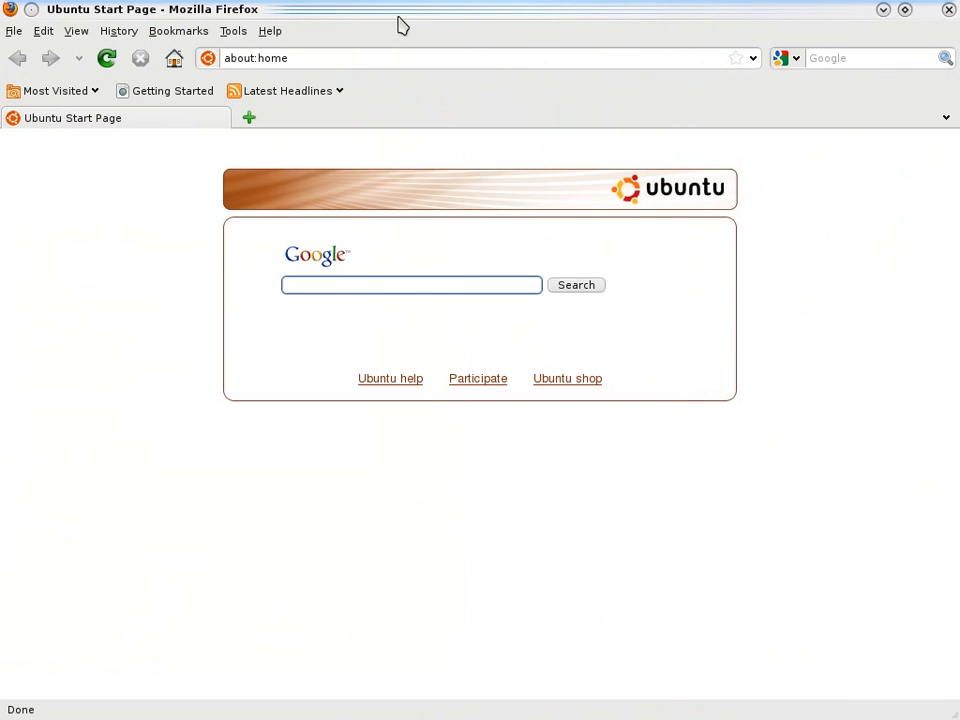
{"action": "left_click", "coordinate": [412, 284]}
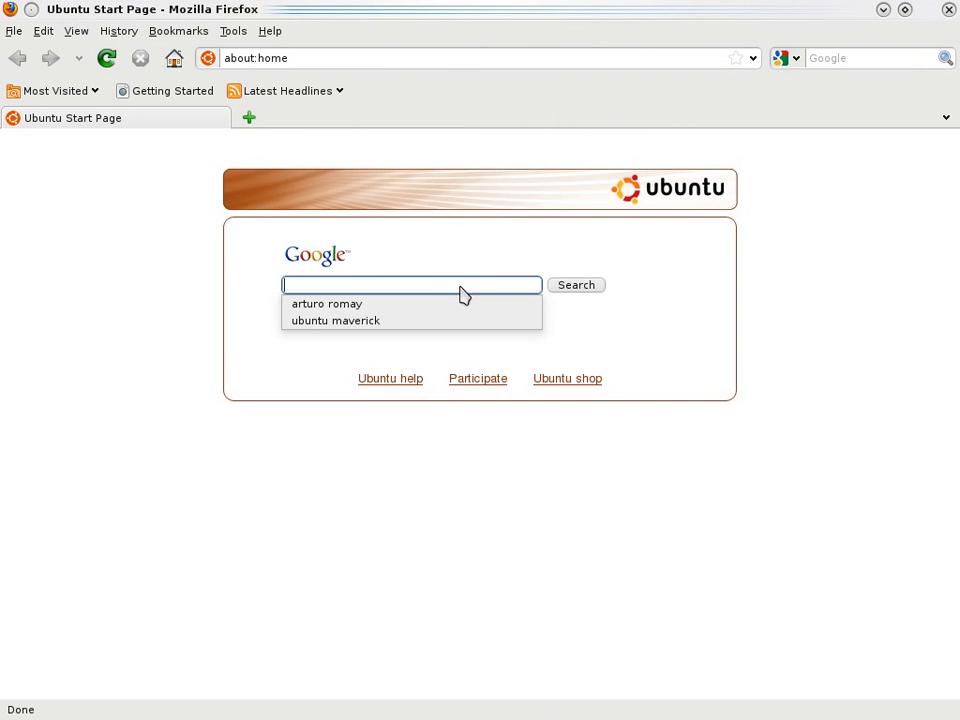
{"action": "mouse_move", "coordinate": [884, 104]}
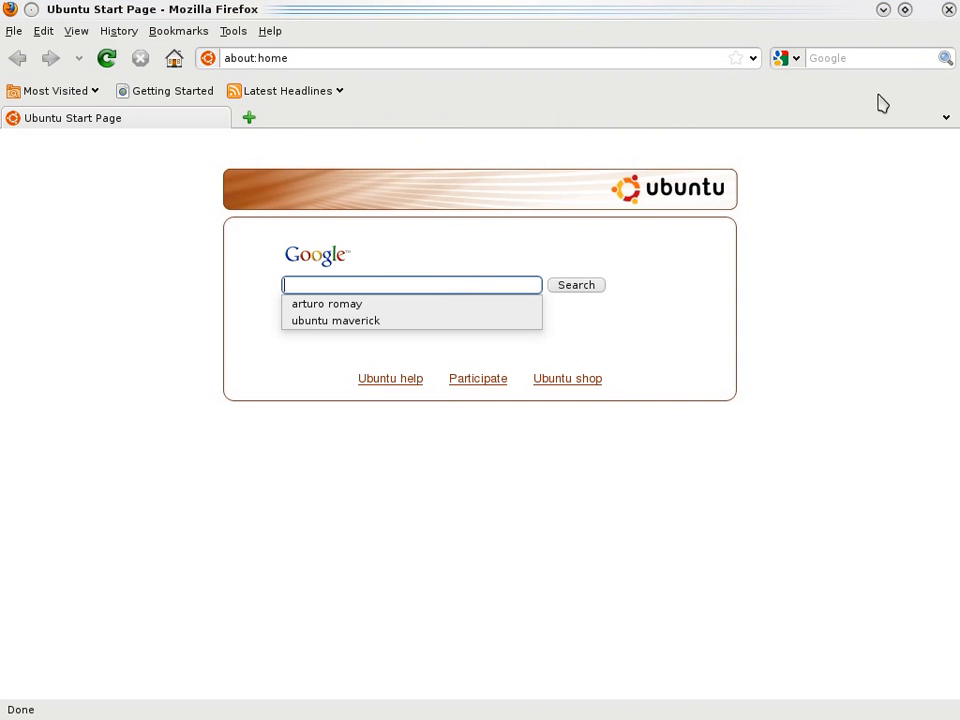
{"action": "left_click", "coordinate": [870, 56]}
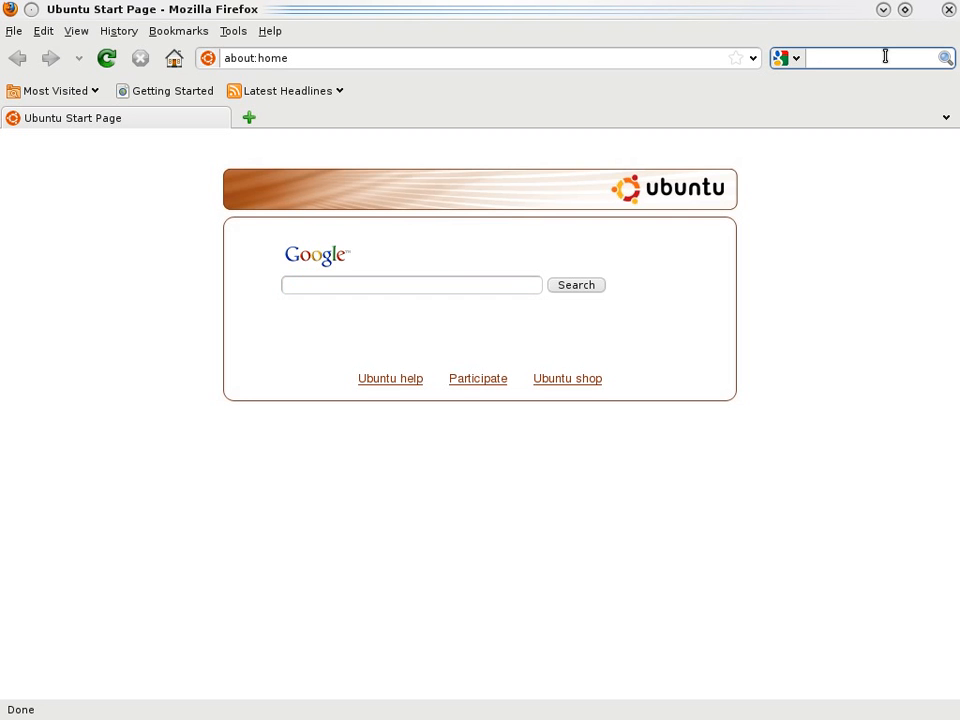
{"action": "type", "text": "ubuntu"}
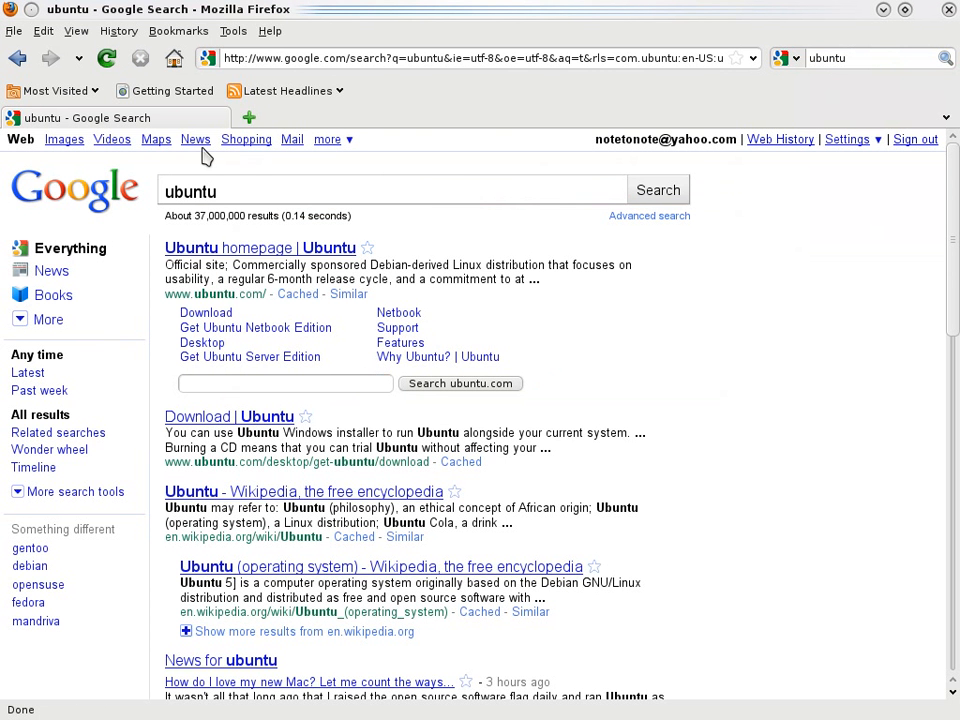
{"action": "left_click", "coordinate": [196, 140]}
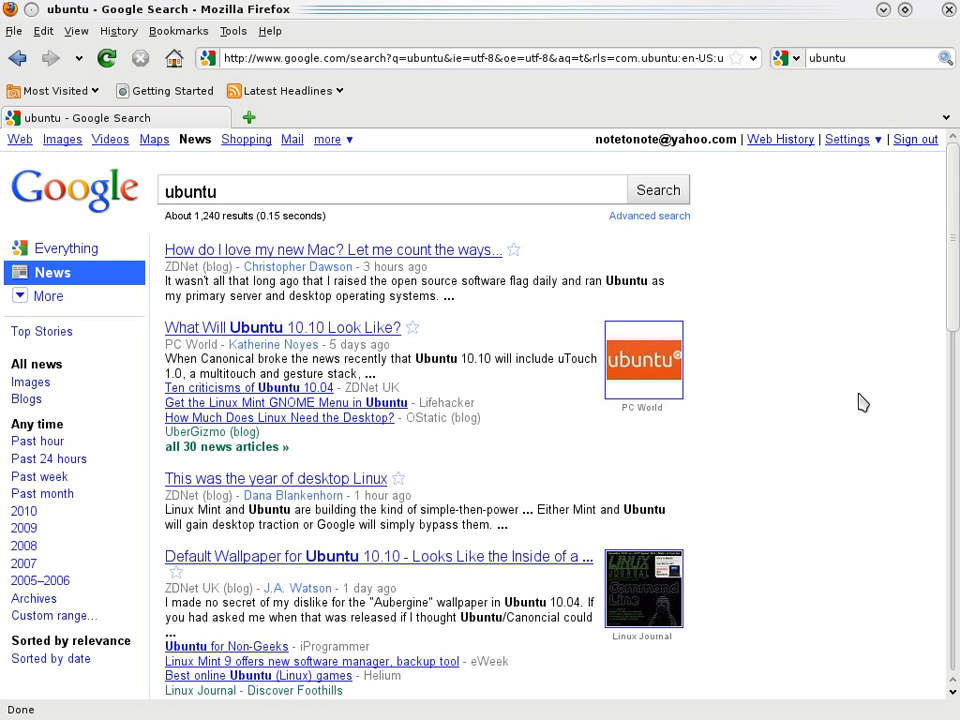
{"action": "mouse_move", "coordinate": [864, 382]}
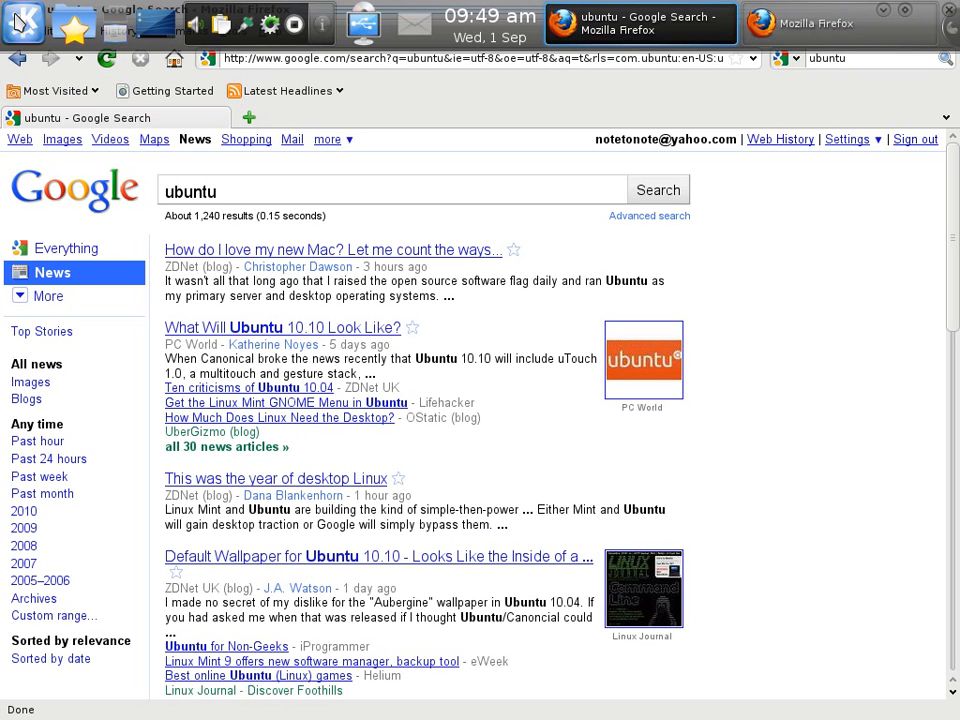
{"action": "left_click", "coordinate": [22, 22]}
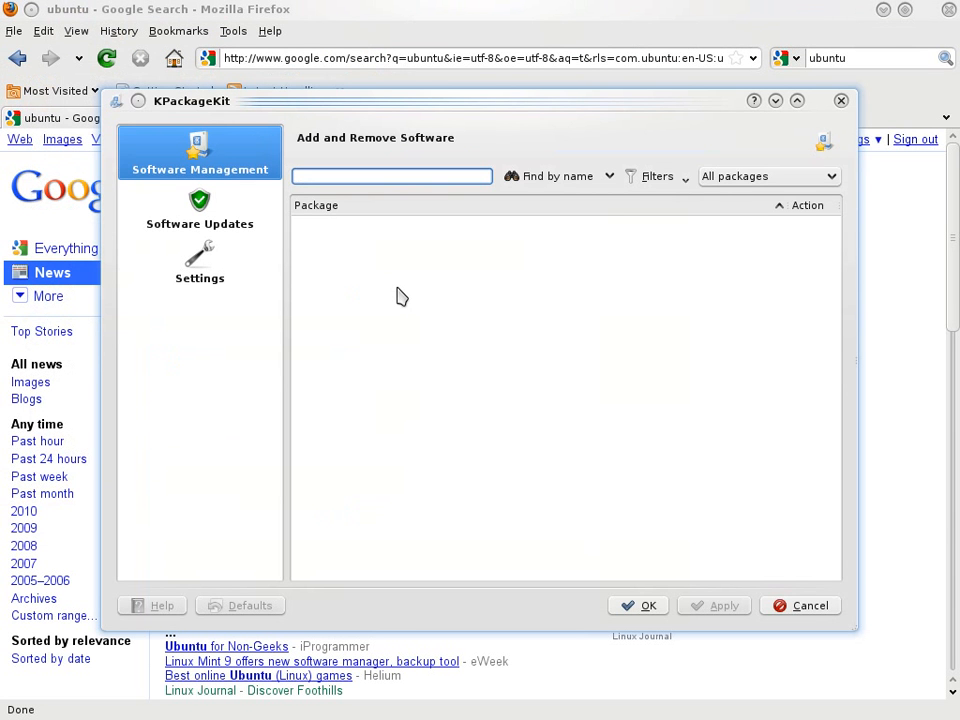
{"action": "mouse_move", "coordinate": [692, 332]}
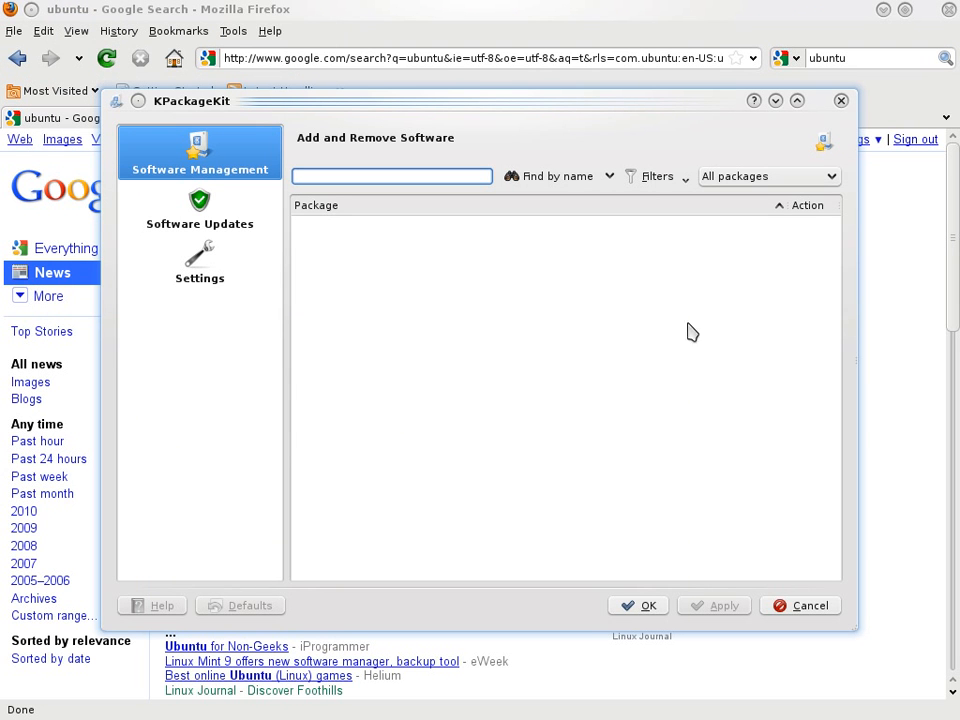
{"action": "mouse_move", "coordinate": [340, 264]}
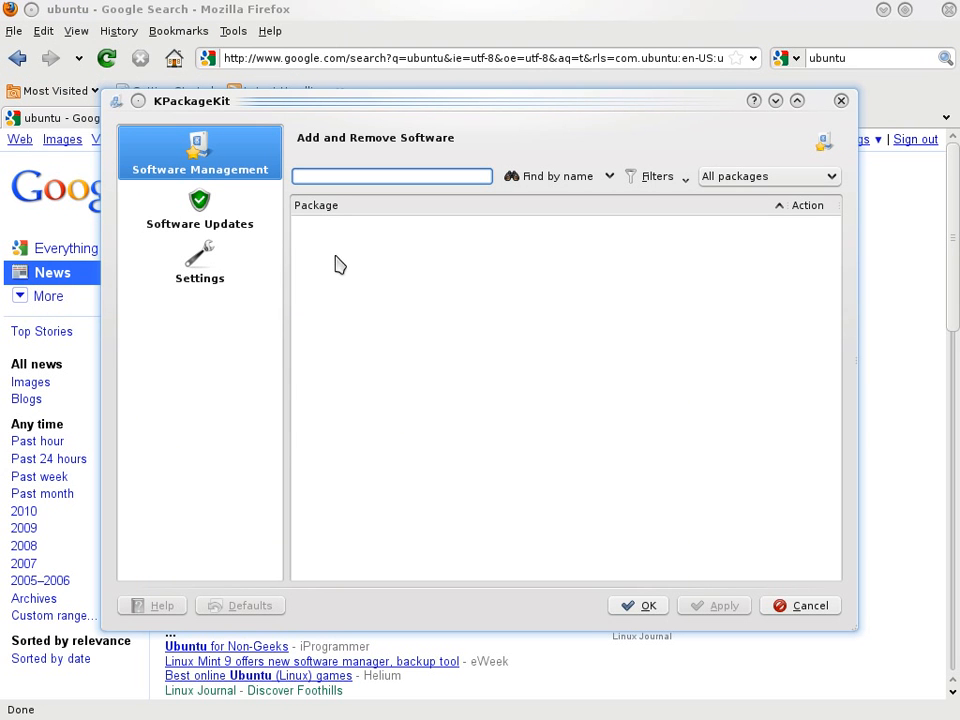
{"action": "mouse_move", "coordinate": [524, 442]}
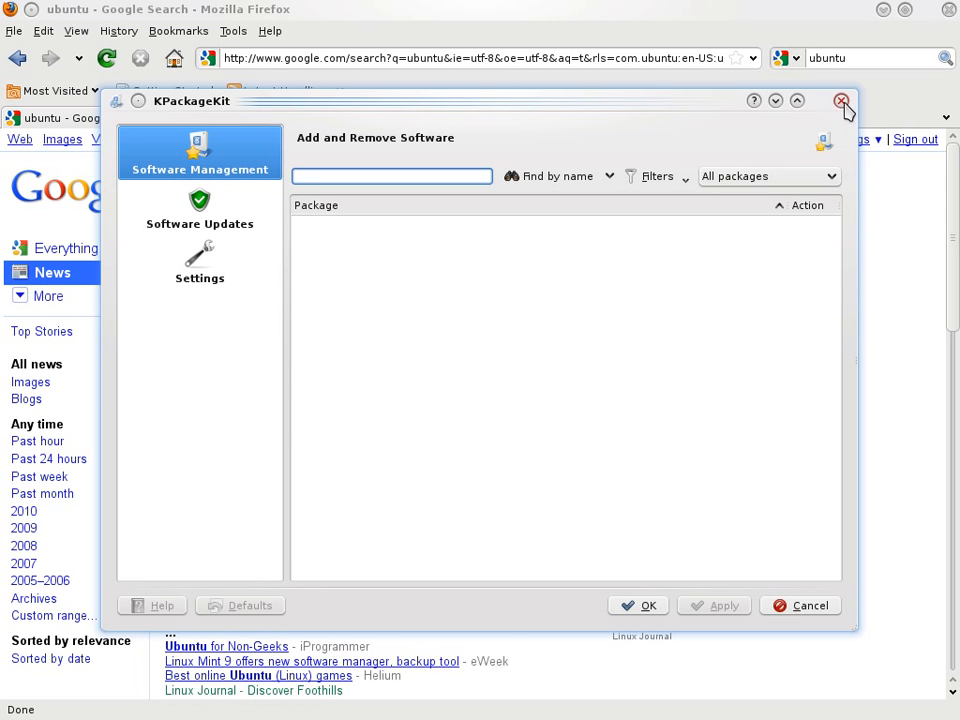
{"action": "left_click", "coordinate": [840, 100]}
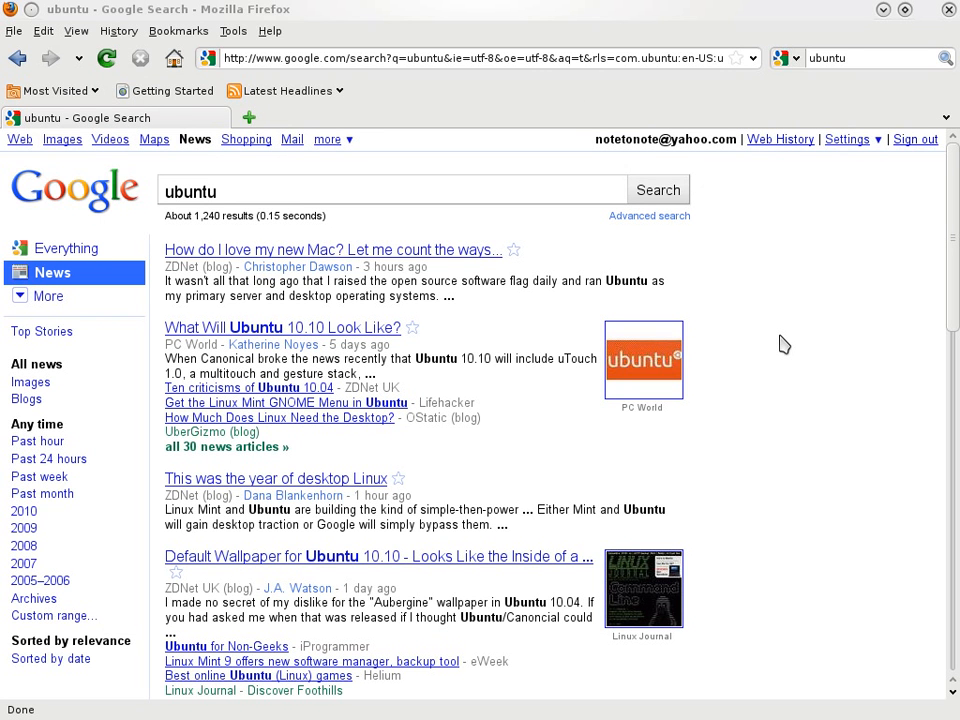
{"action": "mouse_move", "coordinate": [856, 376]}
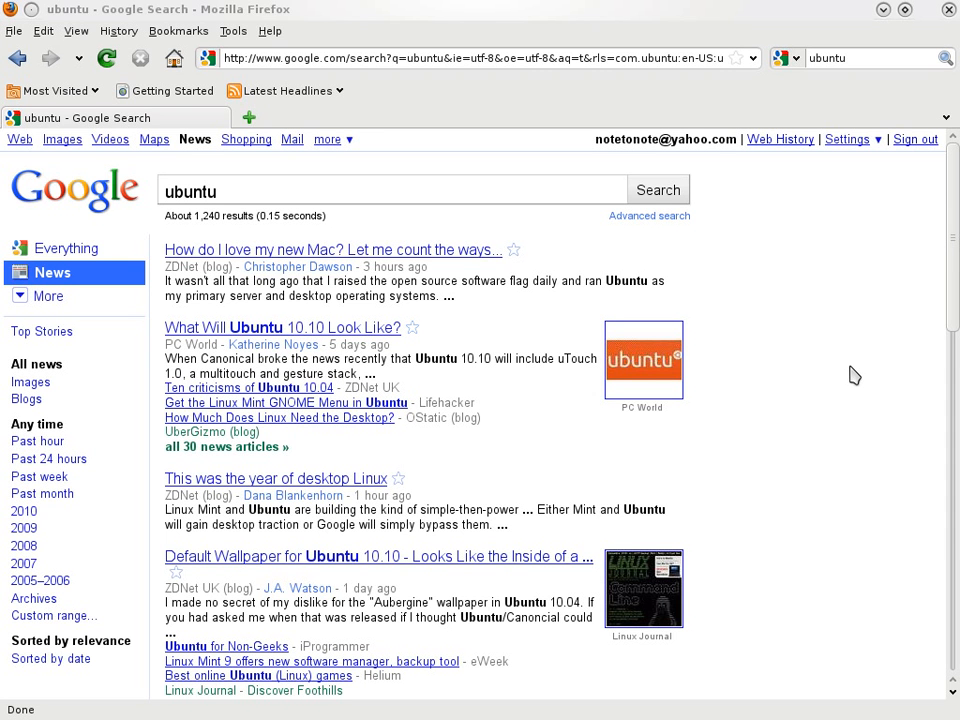
{"action": "mouse_move", "coordinate": [852, 384]}
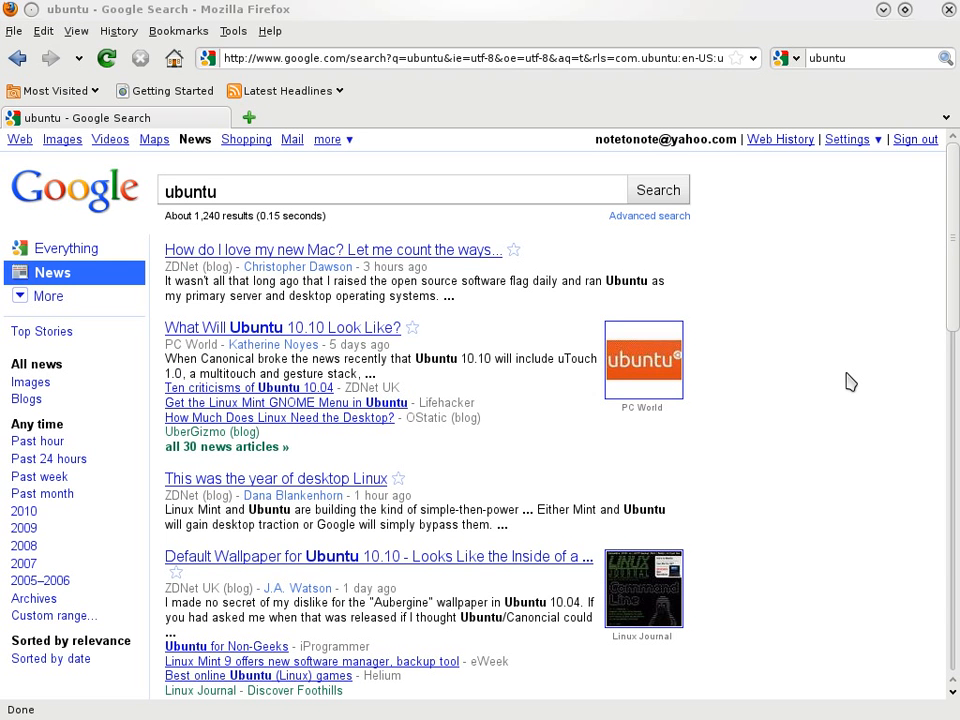
{"action": "mouse_move", "coordinate": [806, 348]}
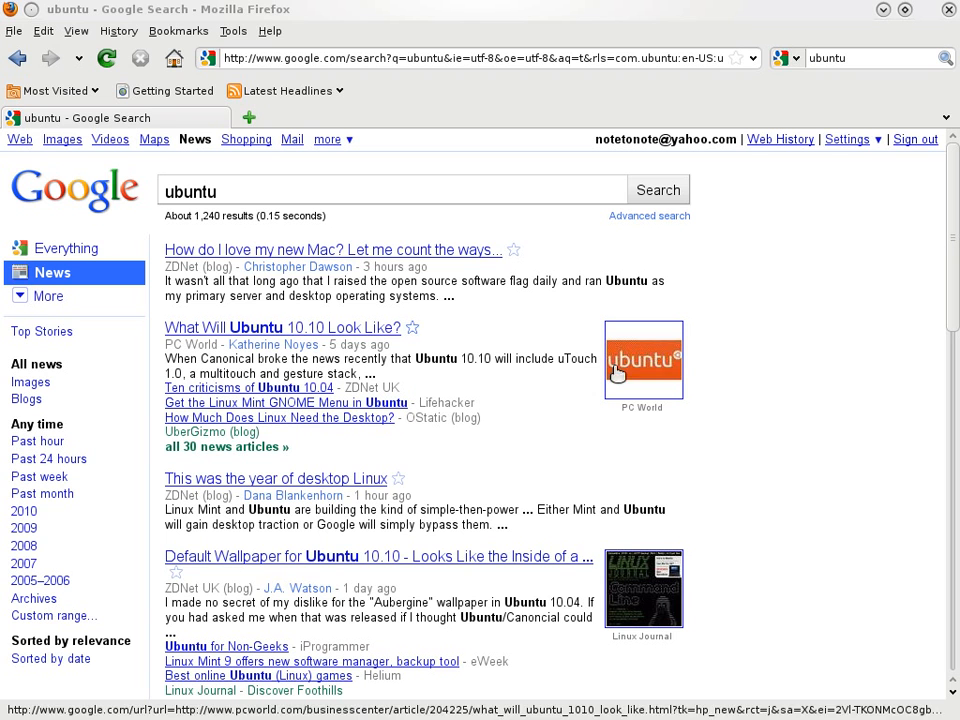
{"action": "mouse_move", "coordinate": [842, 364]}
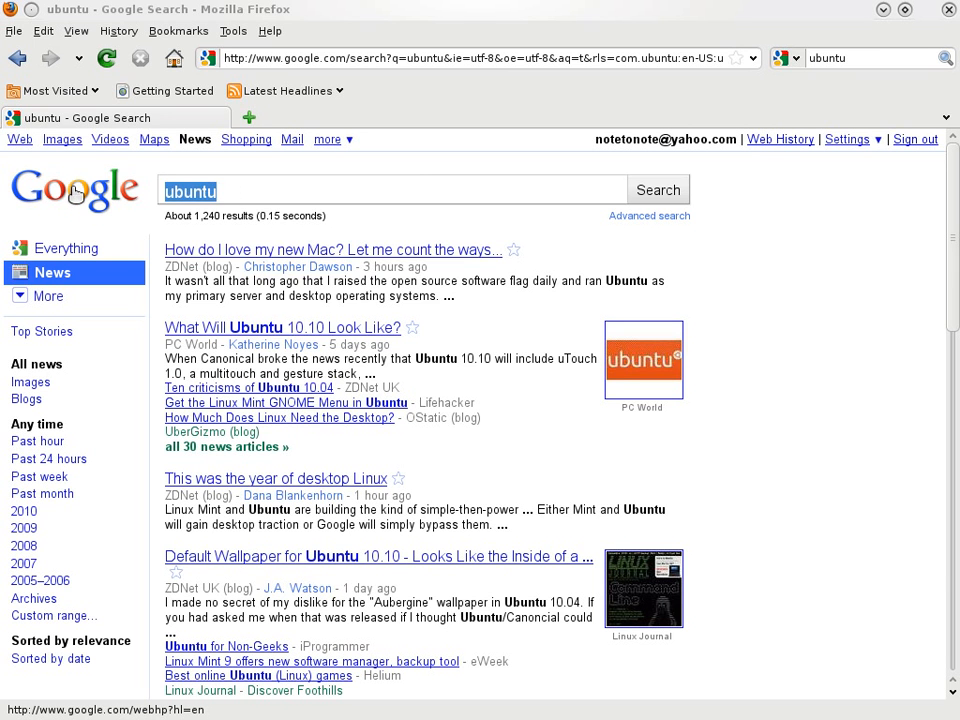
Search Google News for 'zorin os 3', then search 'zorin os 3.0' and reach zorin-os.webs.com.
{"action": "type", "text": "zorin os 3"}
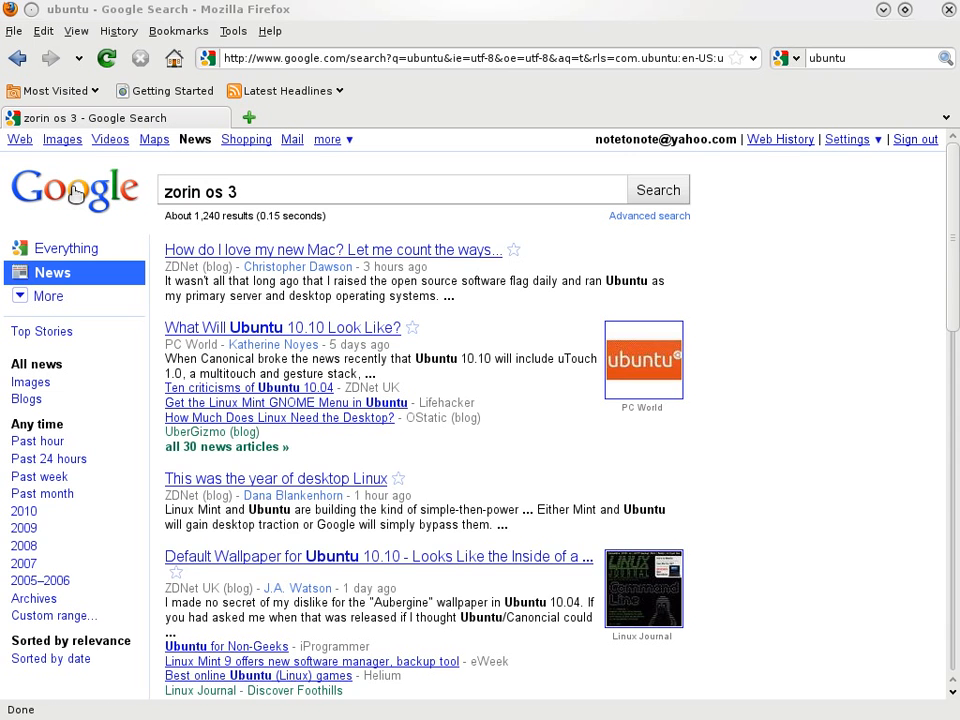
{"action": "left_click", "coordinate": [658, 188]}
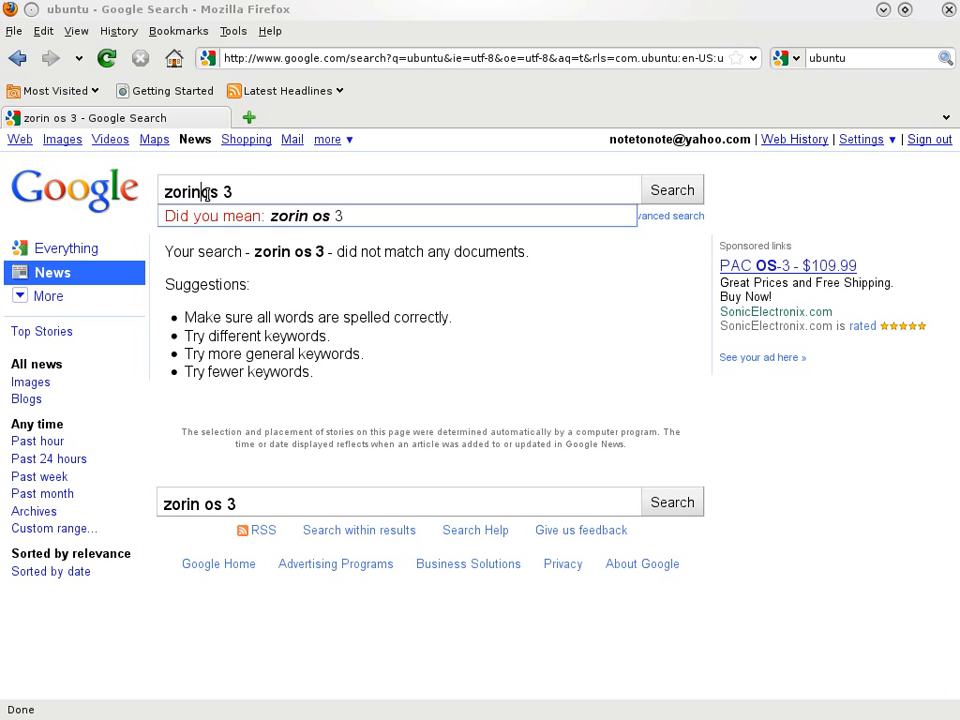
{"action": "left_click", "coordinate": [306, 216]}
{"action": "type", "text": "z"}
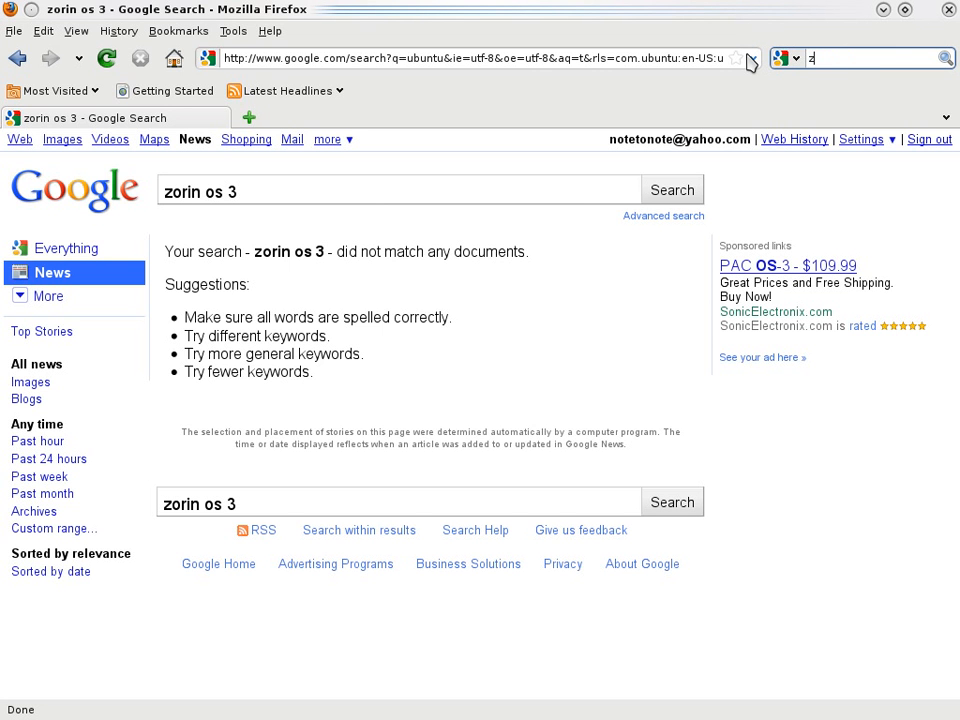
{"action": "type", "text": "orin os 3.0"}
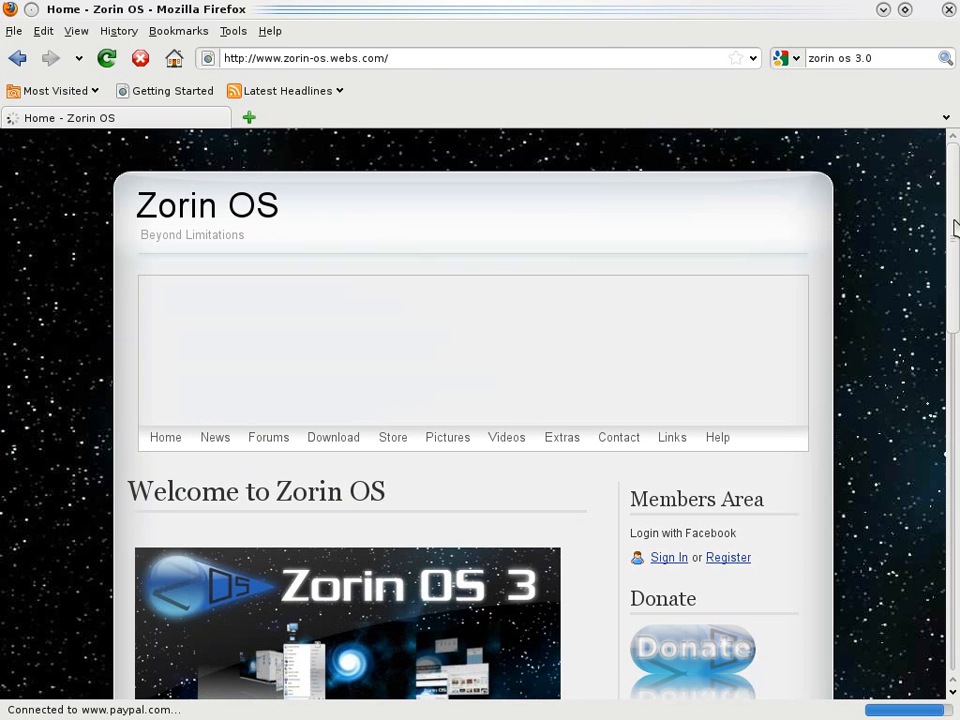
{"action": "scroll", "scroll_direction": "down", "scroll_amount": 3}
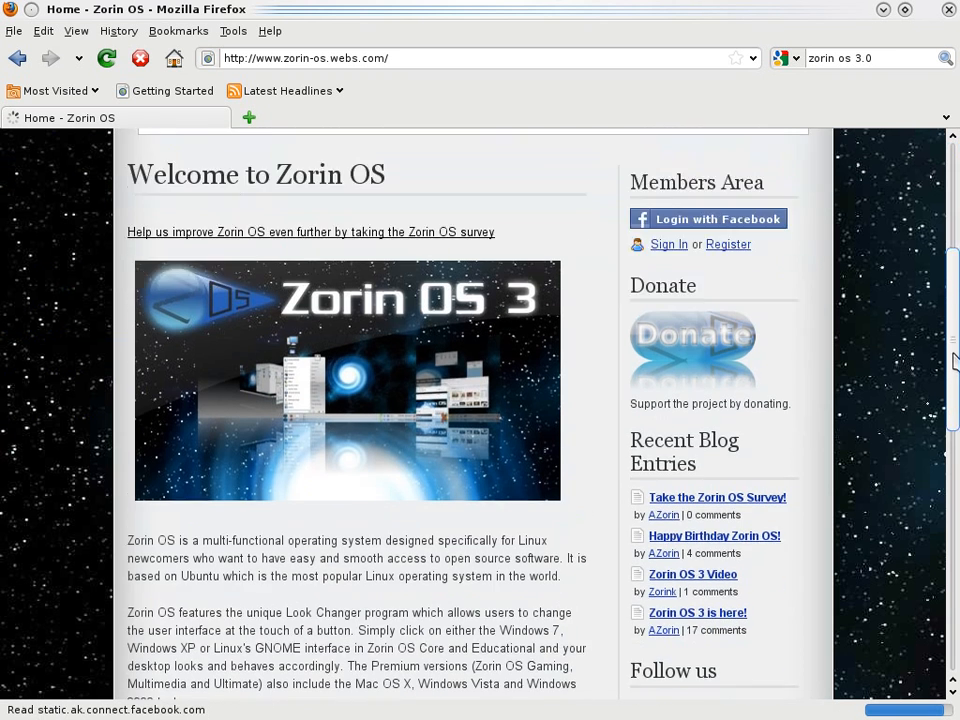
{"action": "scroll", "scroll_direction": "down", "scroll_amount": 3}
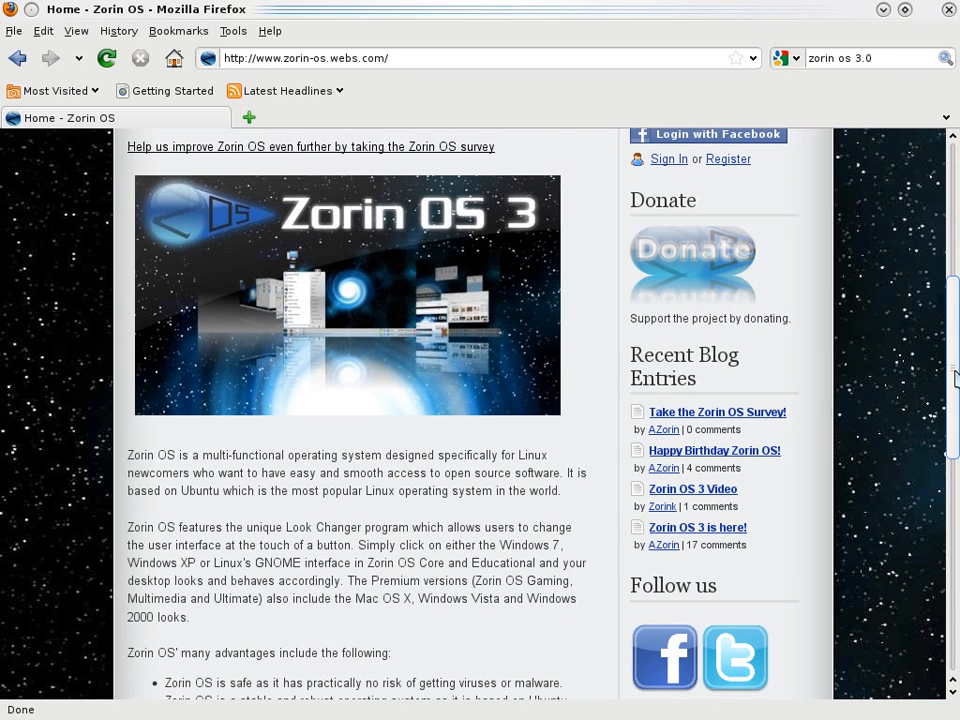
{"action": "scroll", "scroll_direction": "down", "scroll_amount": 3}
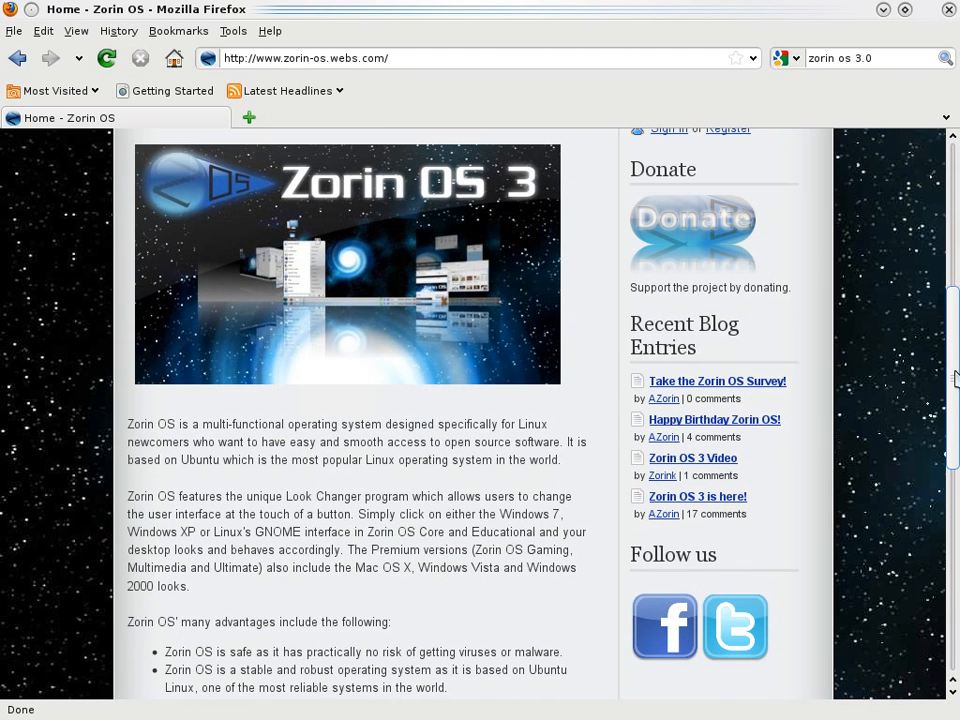
{"action": "scroll", "scroll_direction": "down", "scroll_amount": 3}
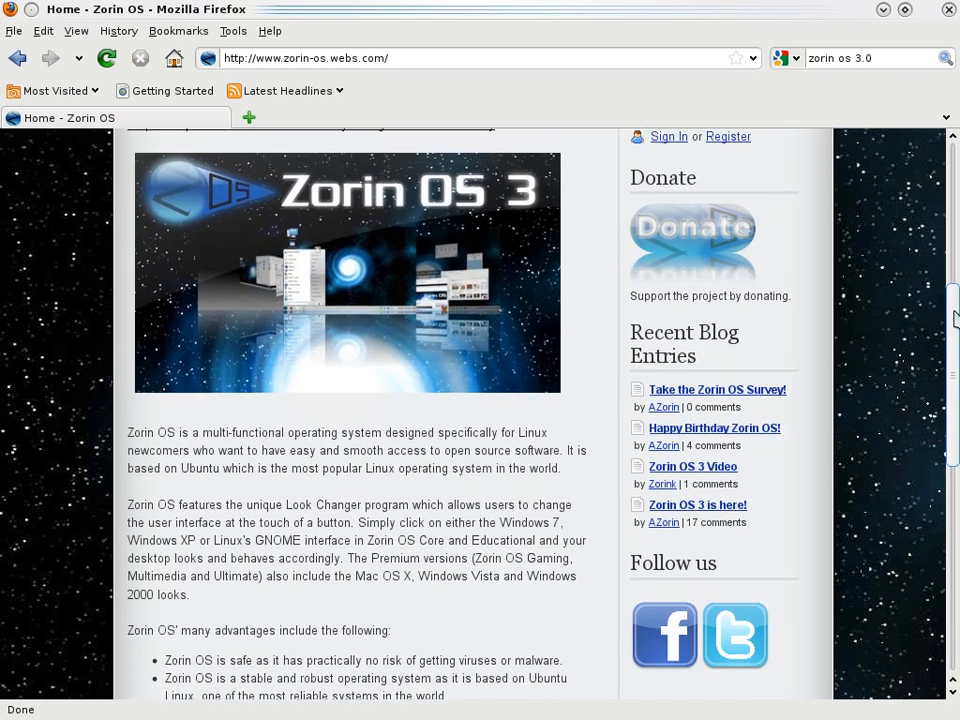
{"action": "scroll", "scroll_direction": "up", "scroll_amount": 3}
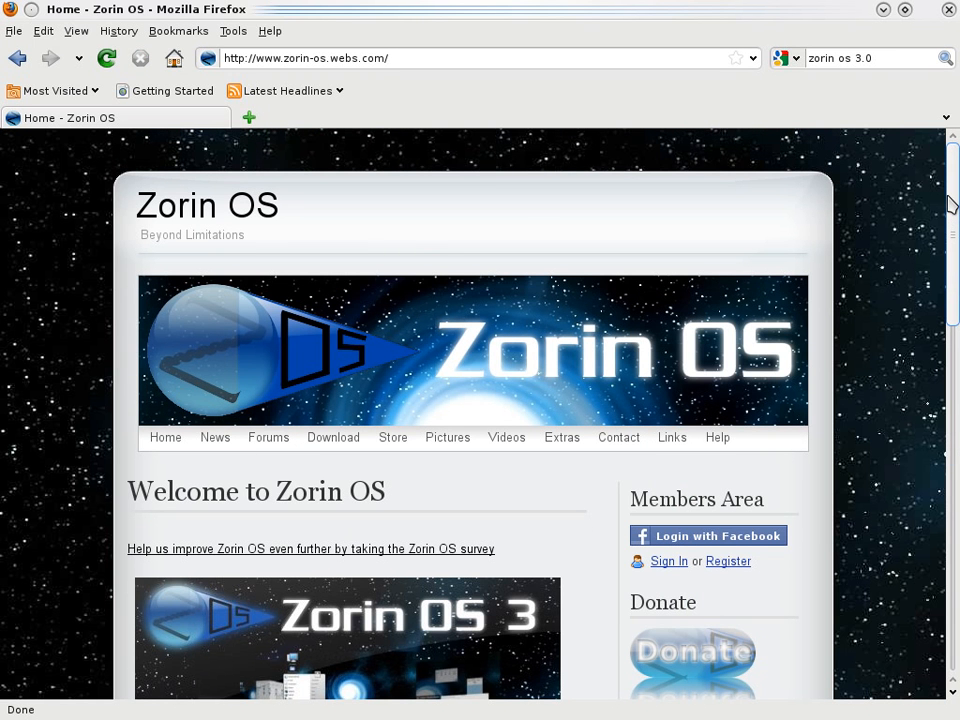
{"action": "mouse_move", "coordinate": [944, 78]}
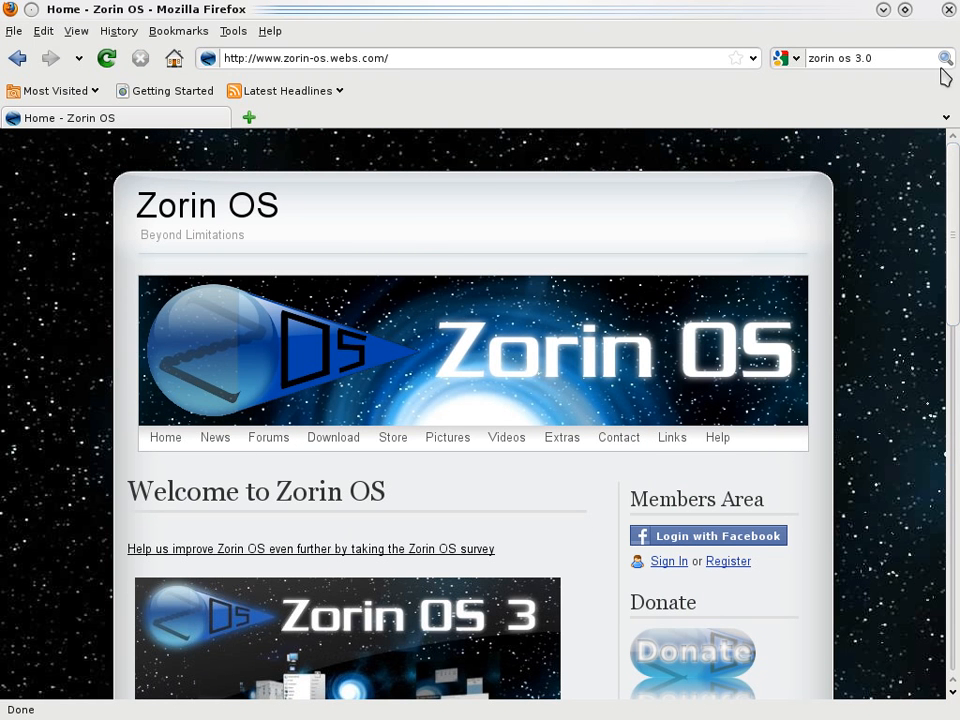
{"action": "mouse_move", "coordinate": [884, 12]}
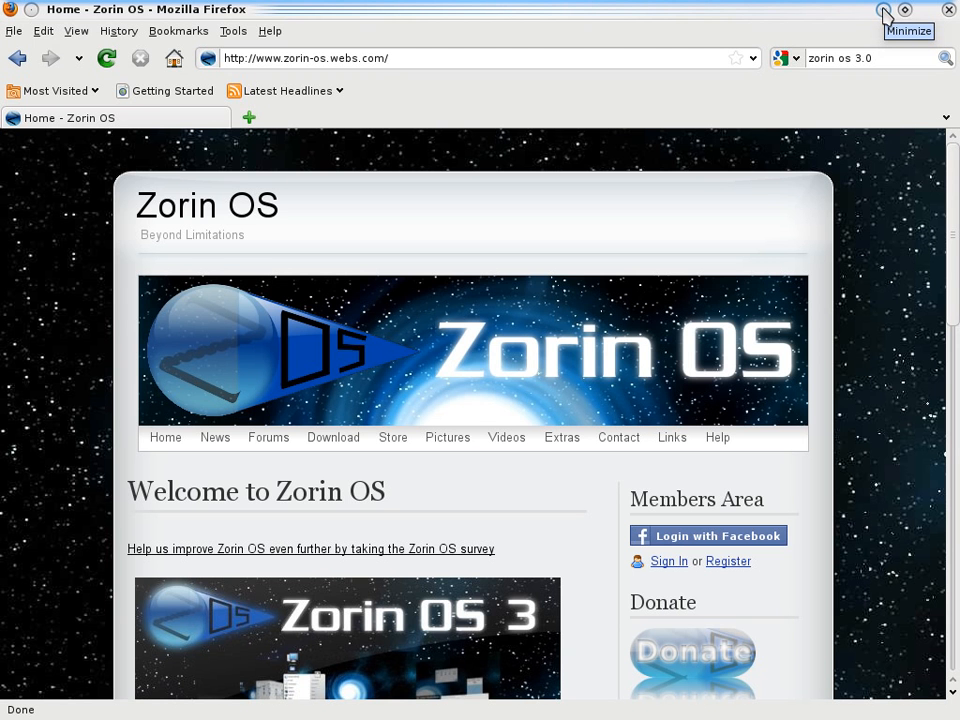
{"action": "mouse_move", "coordinate": [952, 218]}
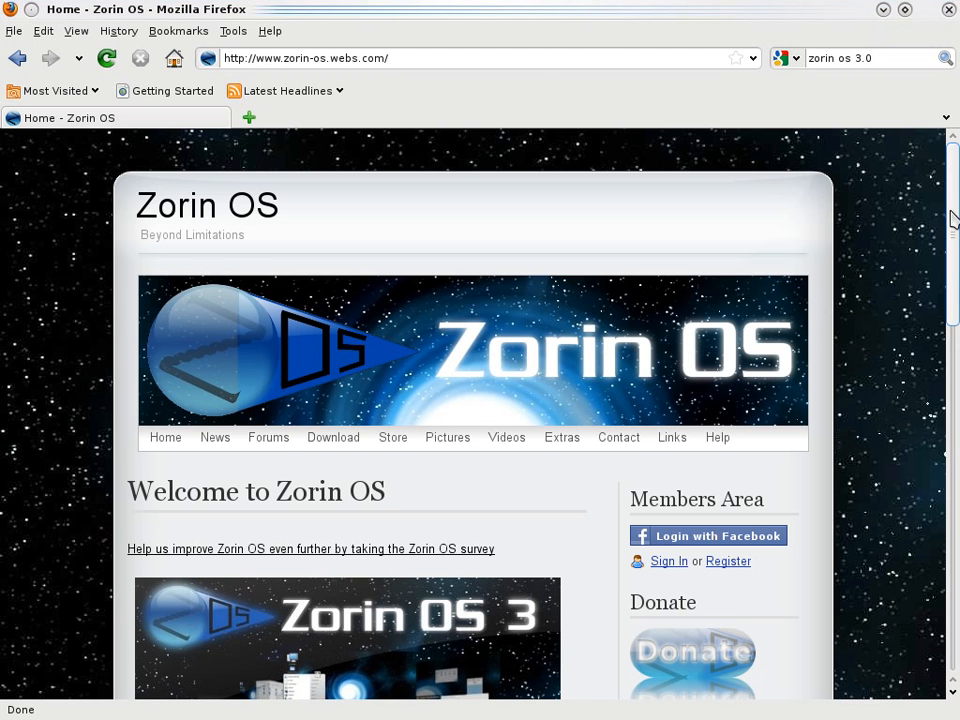
{"action": "scroll", "scroll_direction": "down", "scroll_amount": 3}
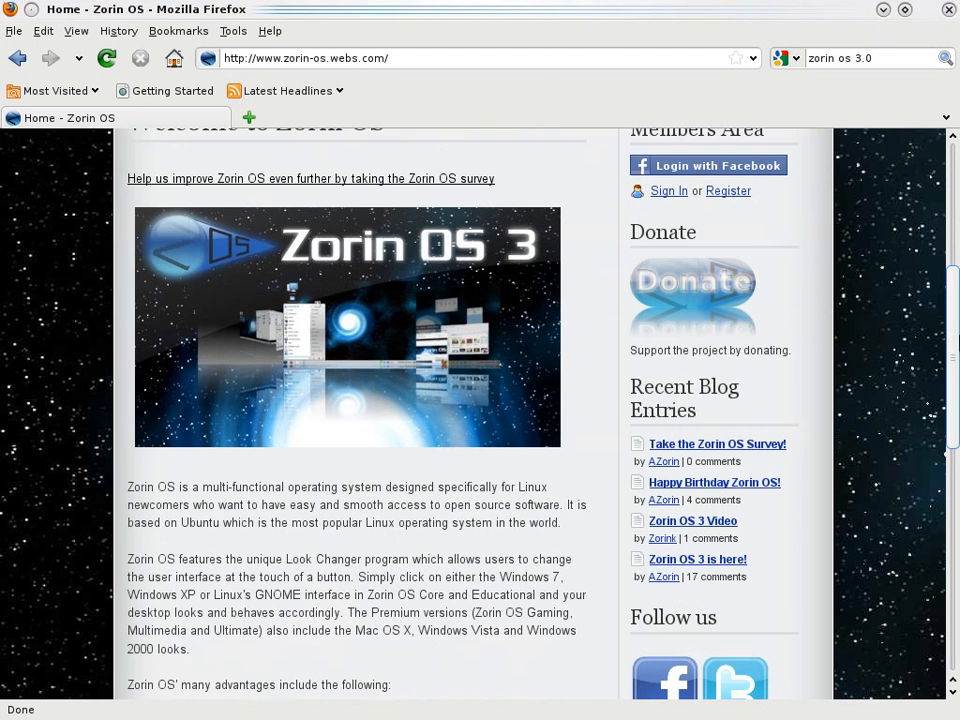
{"action": "scroll", "scroll_direction": "down", "scroll_amount": 3}
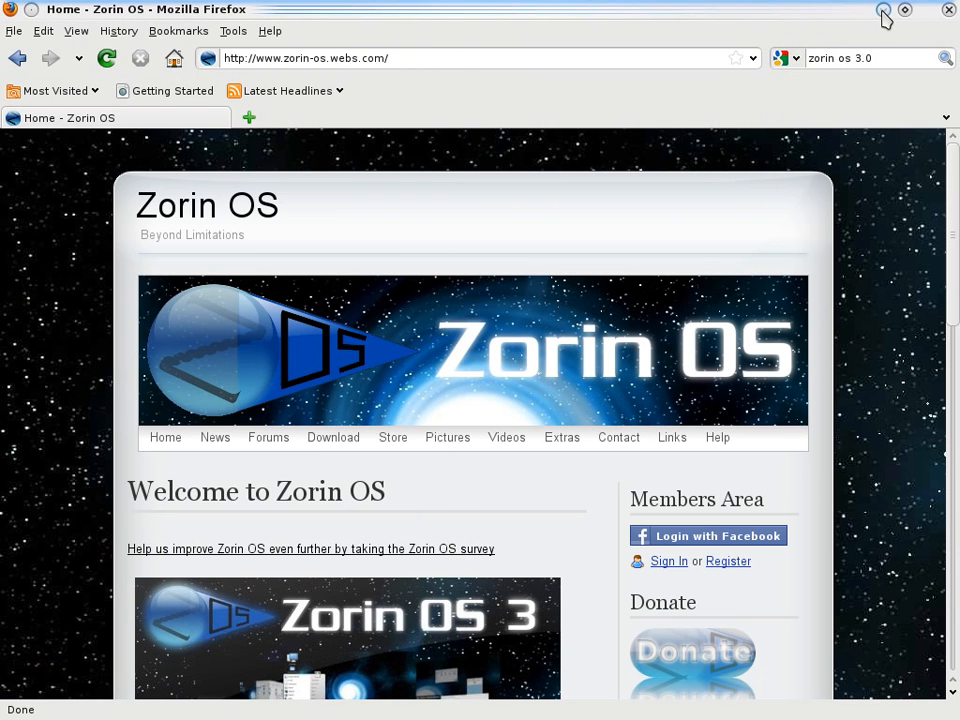
Minimise Firefox to reveal the desktop with its sunset wallpaper and clock widget.
{"action": "left_click", "coordinate": [948, 10]}
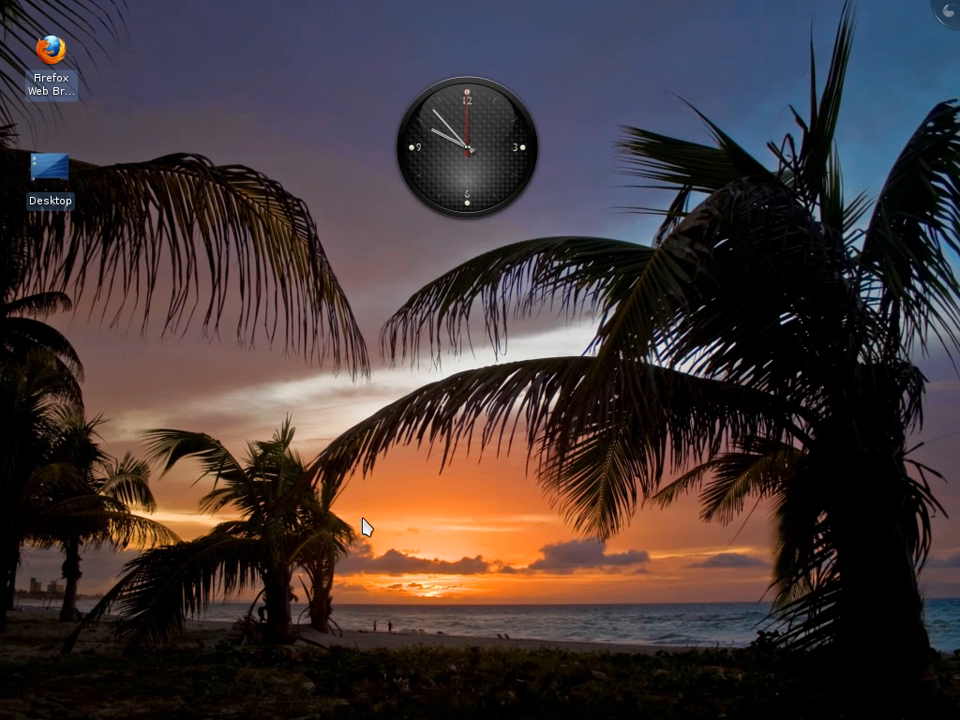
{"action": "mouse_move", "coordinate": [378, 632]}
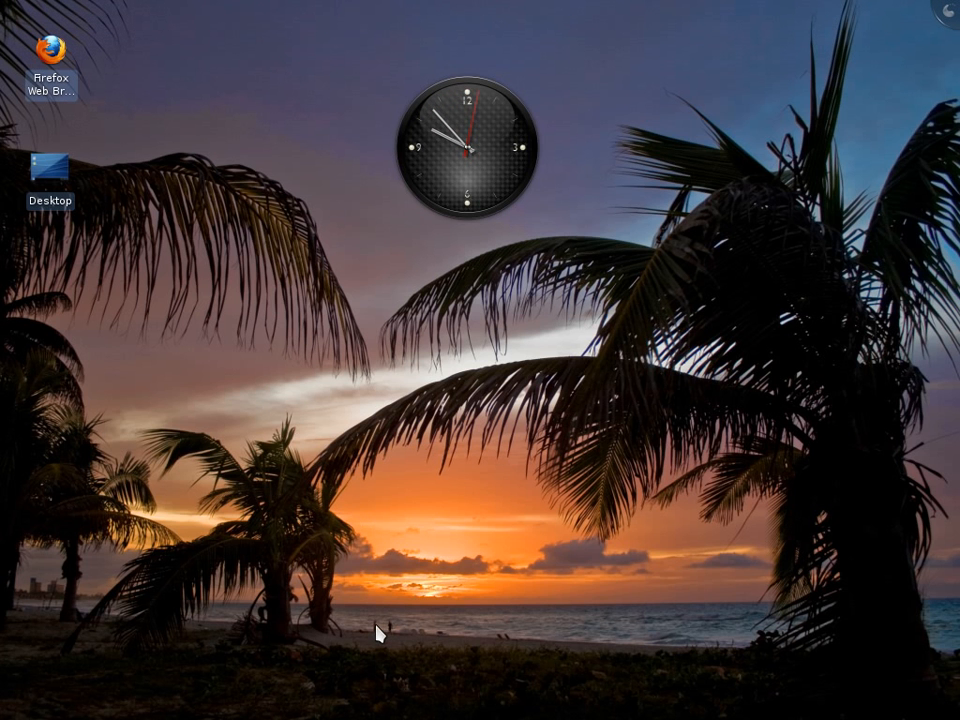